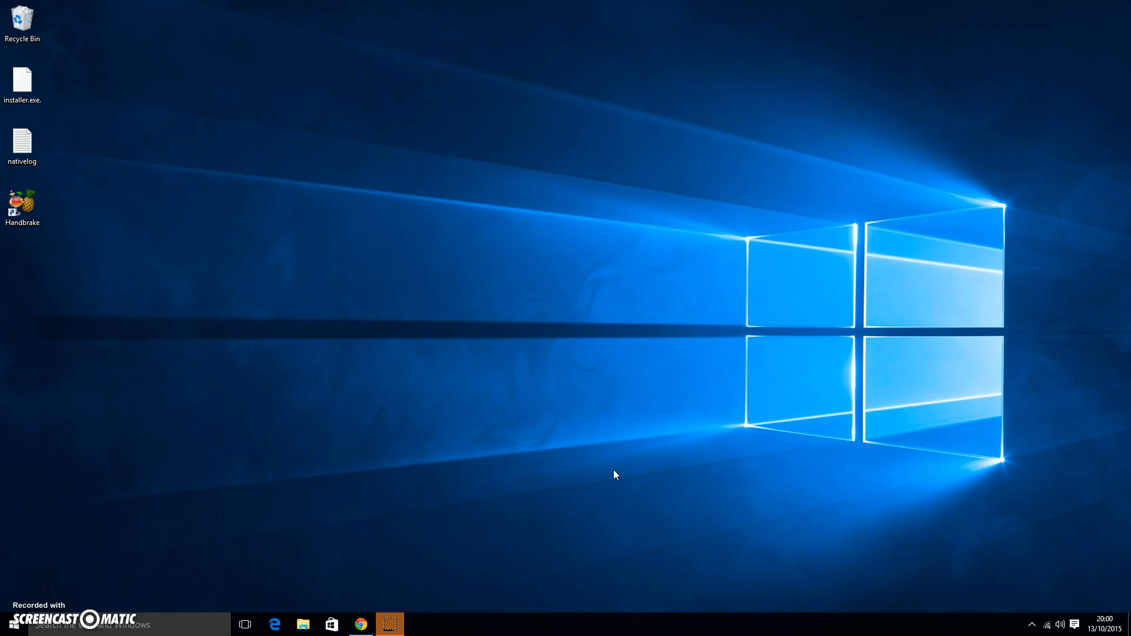
Restore the Chrome window showing the youtube.com/upload page
click(430, 498)
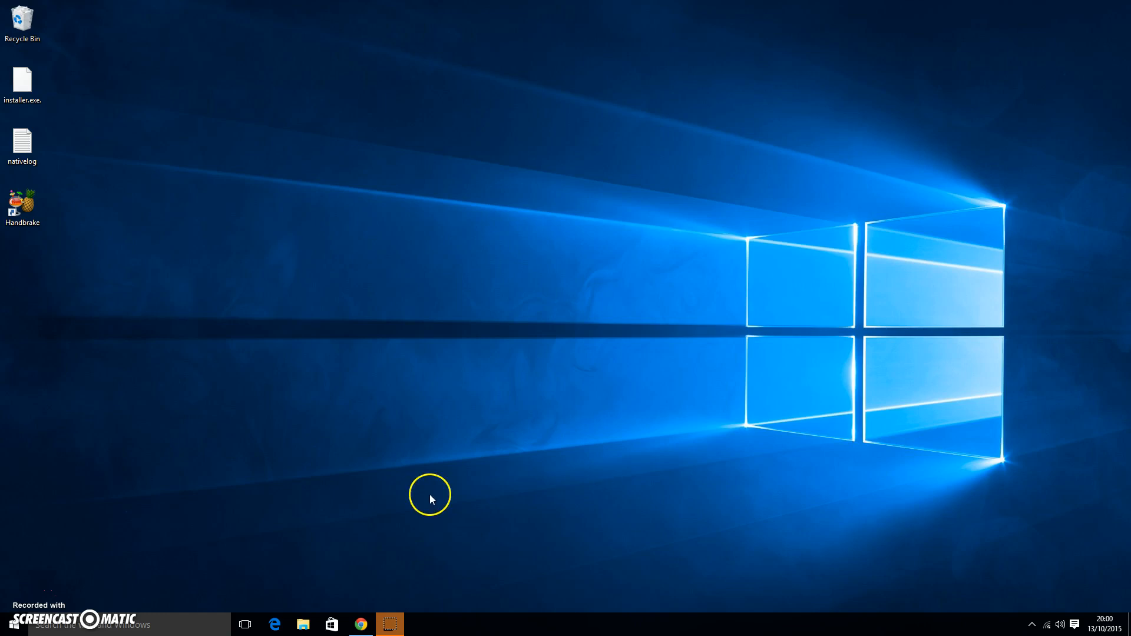
click(360, 624)
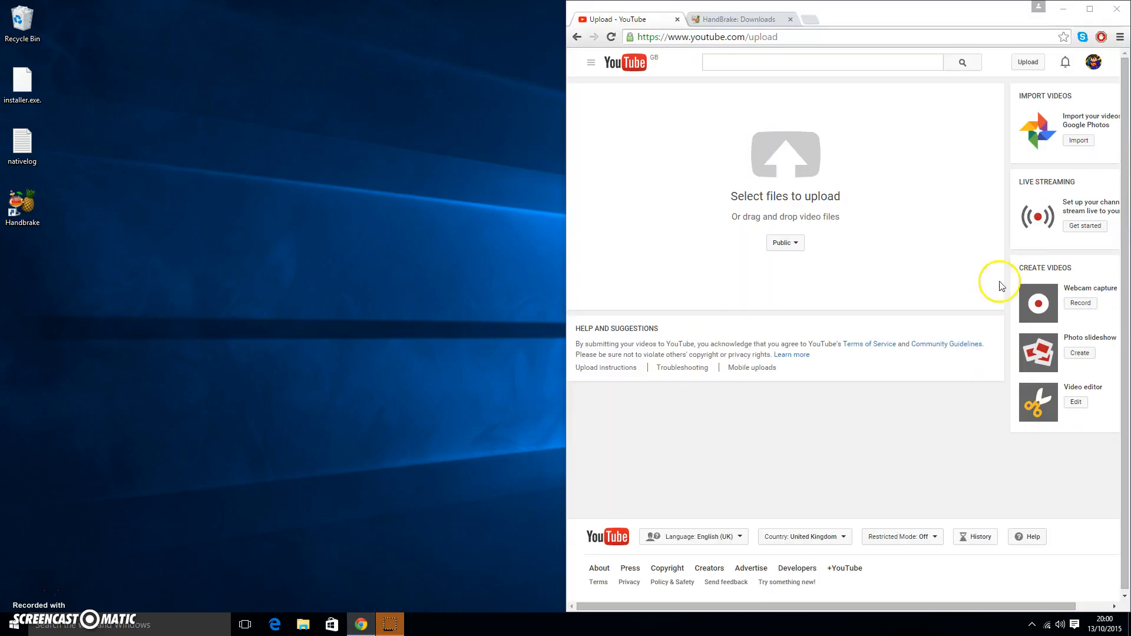
mouse_move(383, 248)
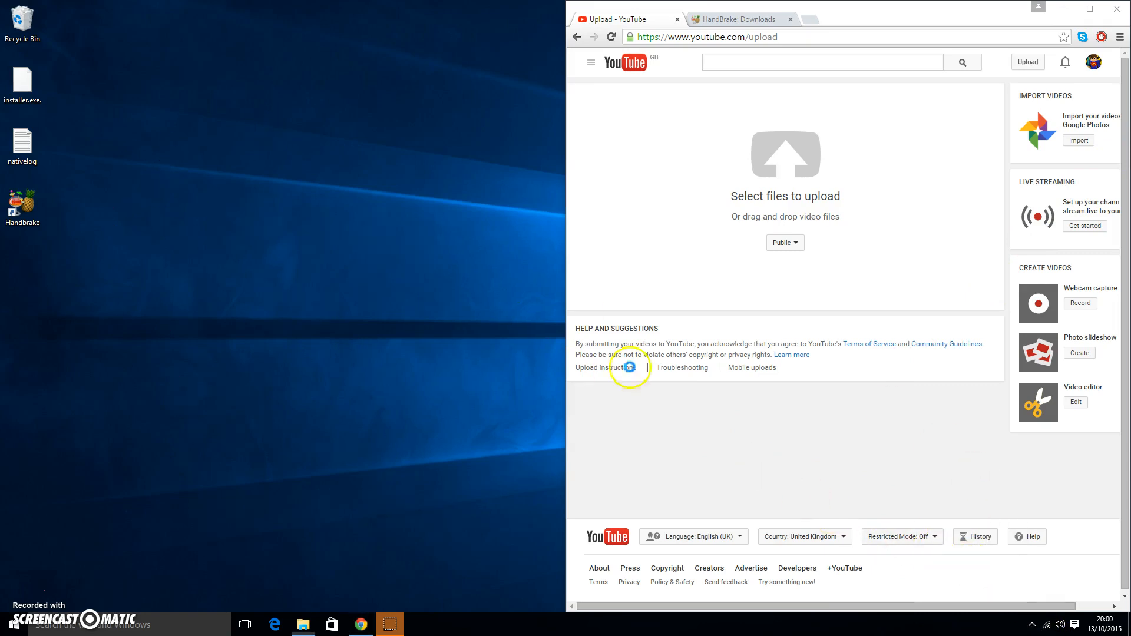
Open C:\Fraps\Movies and bring up the javaw recording's file actions
click(785, 154)
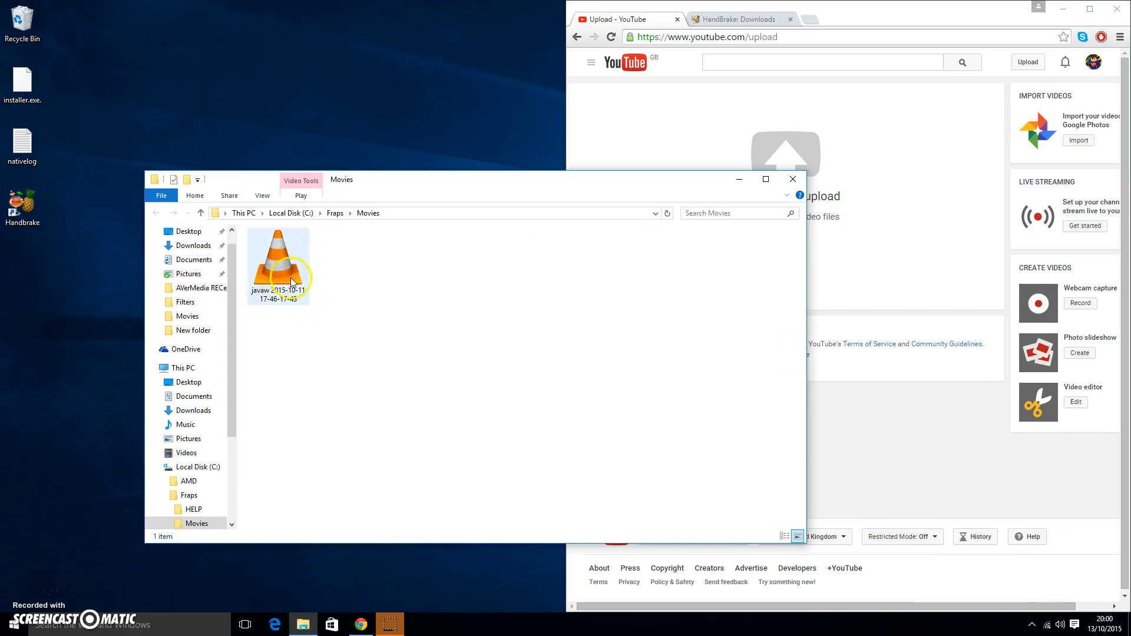
mouse_move(289, 270)
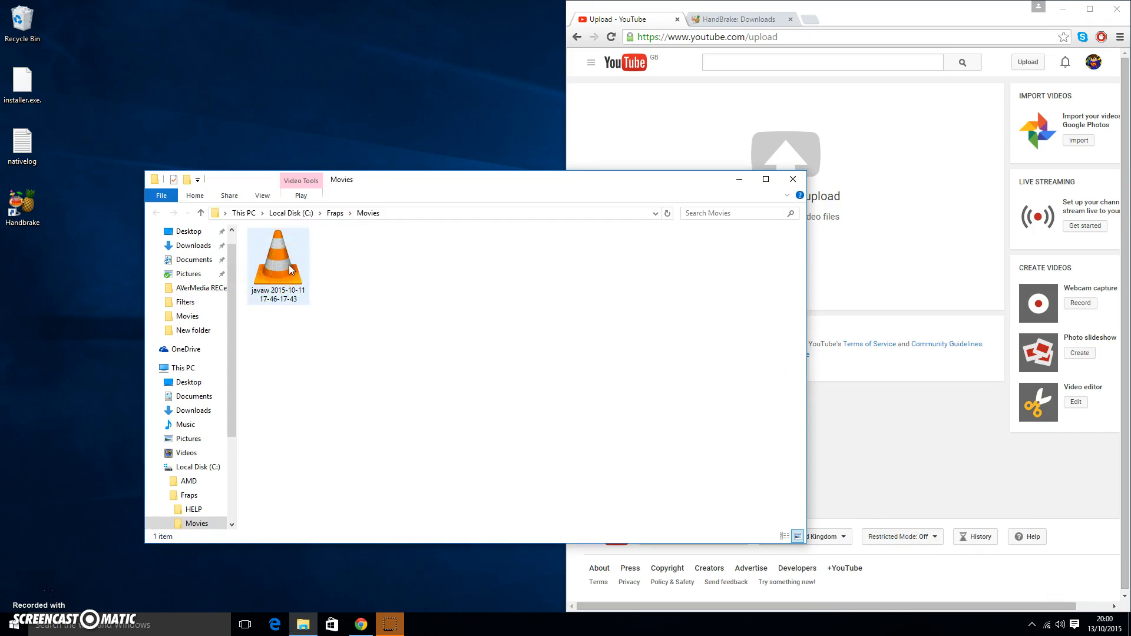
right_click(278, 257)
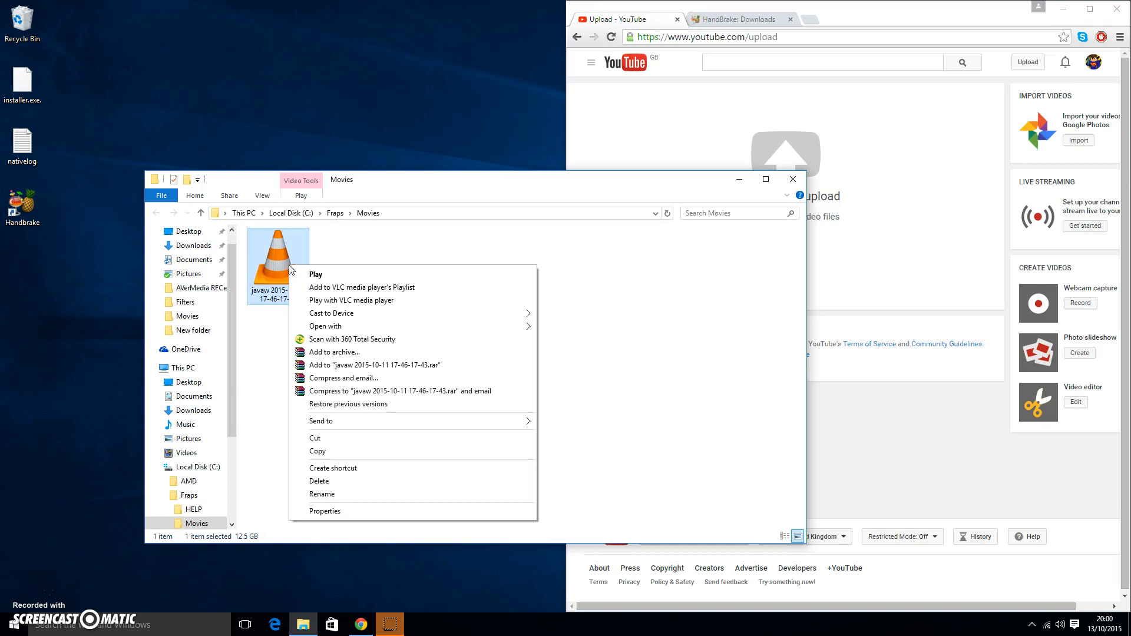
mouse_move(305, 312)
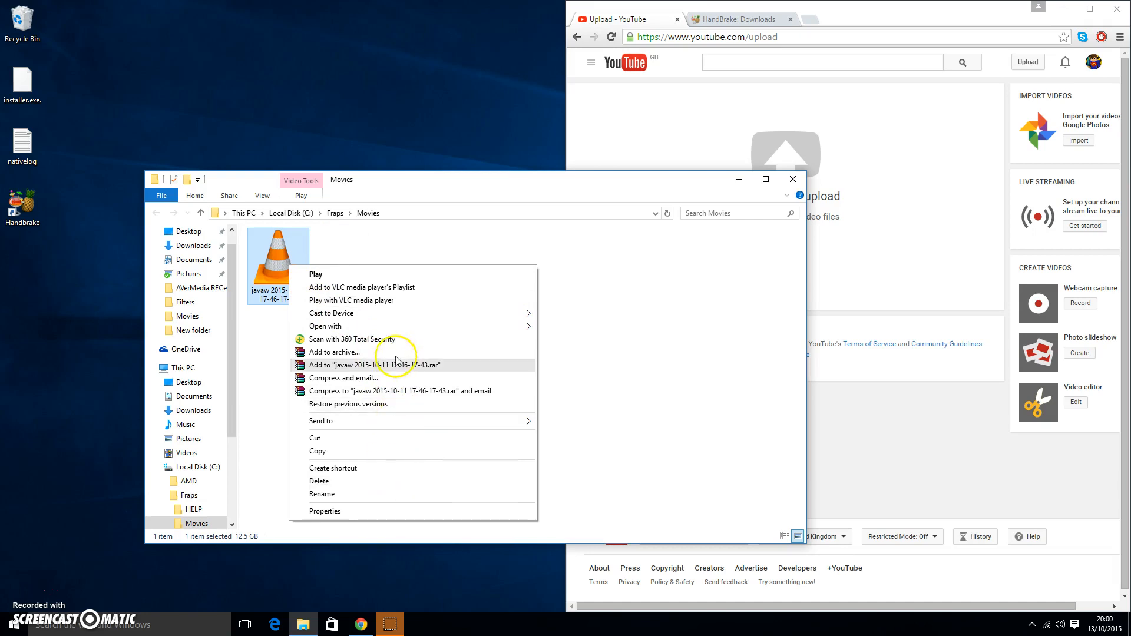
click(473, 246)
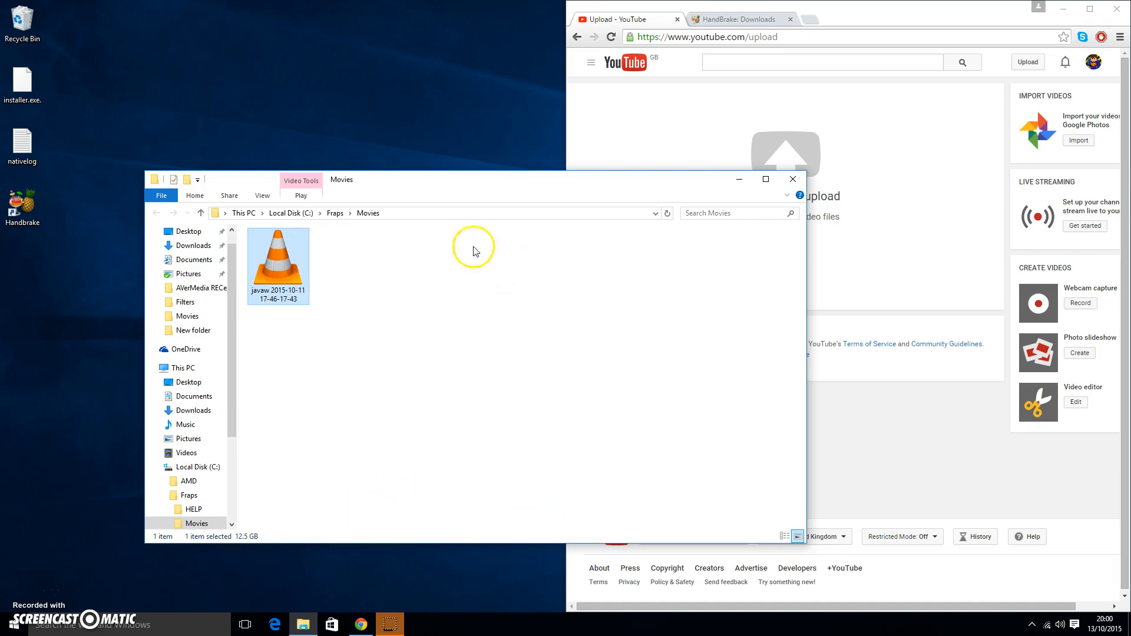
mouse_move(287, 248)
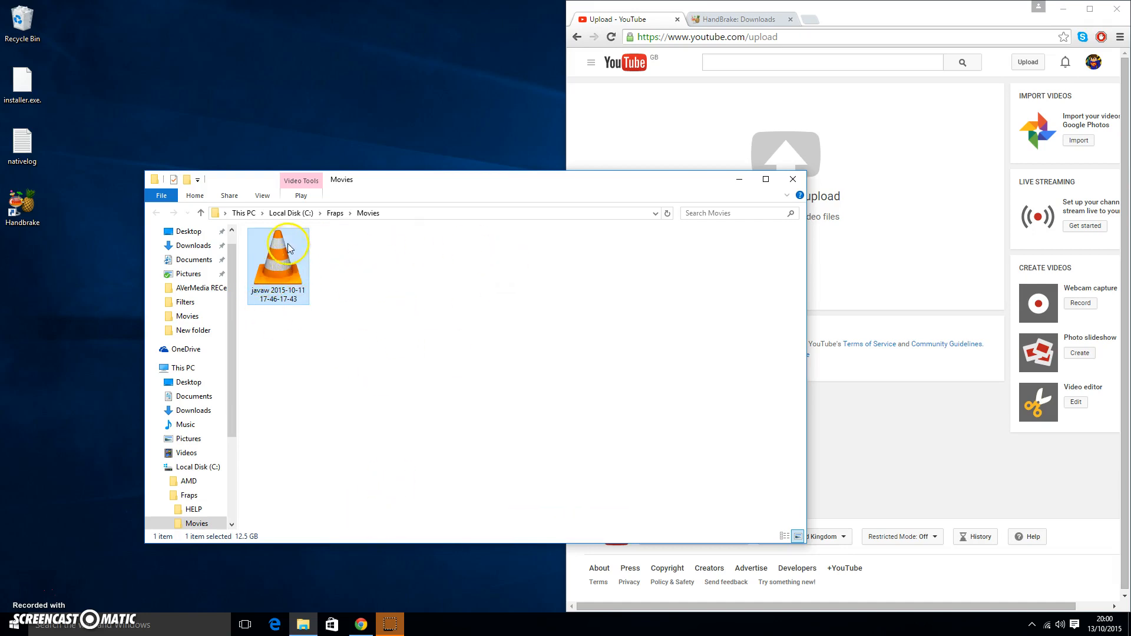
mouse_move(322, 279)
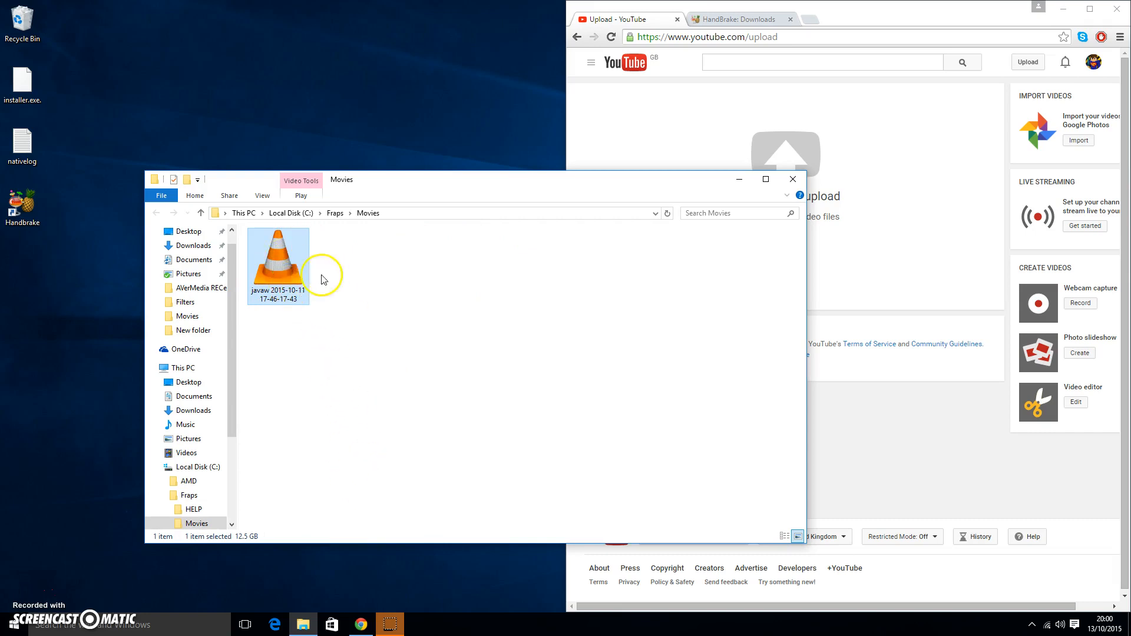
mouse_move(342, 505)
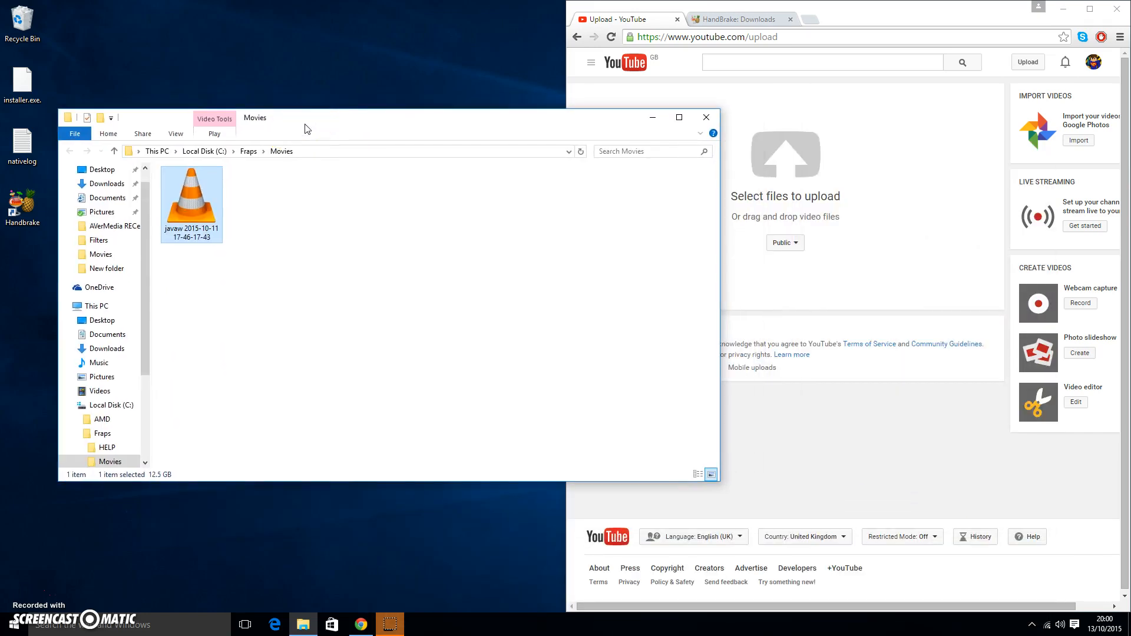
mouse_move(242, 180)
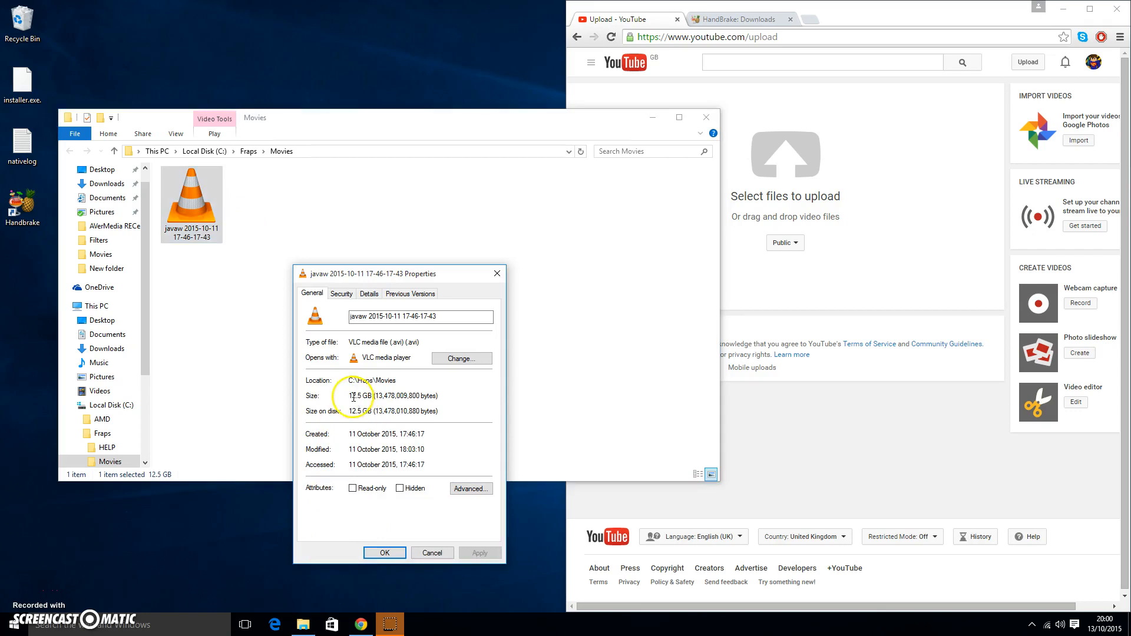
Close the javaw recording's Properties dialog after confirming its 13,478,009,800 bytes
double_click(362, 396)
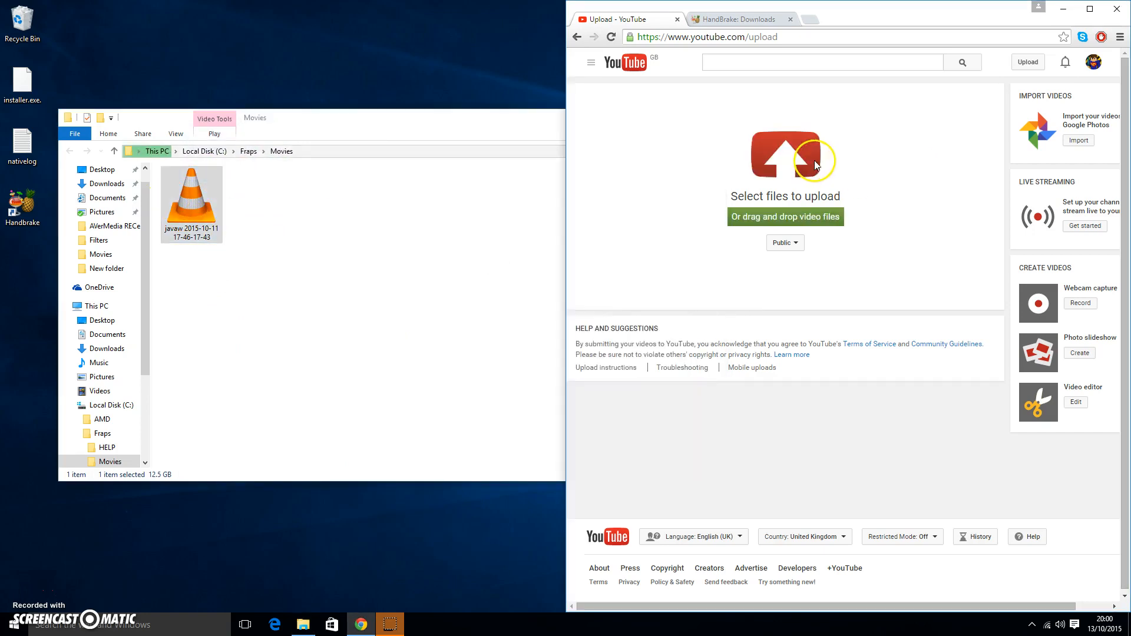
Drop the javaw AVI onto YouTube's upload area, starting at 0%
click(786, 155)
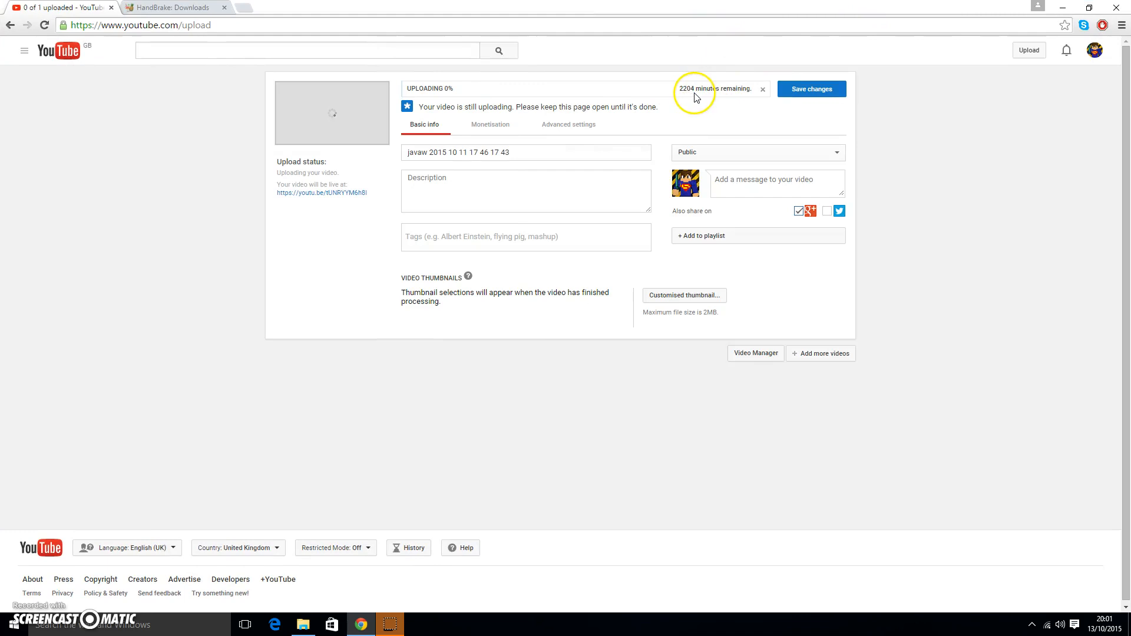
mouse_move(705, 6)
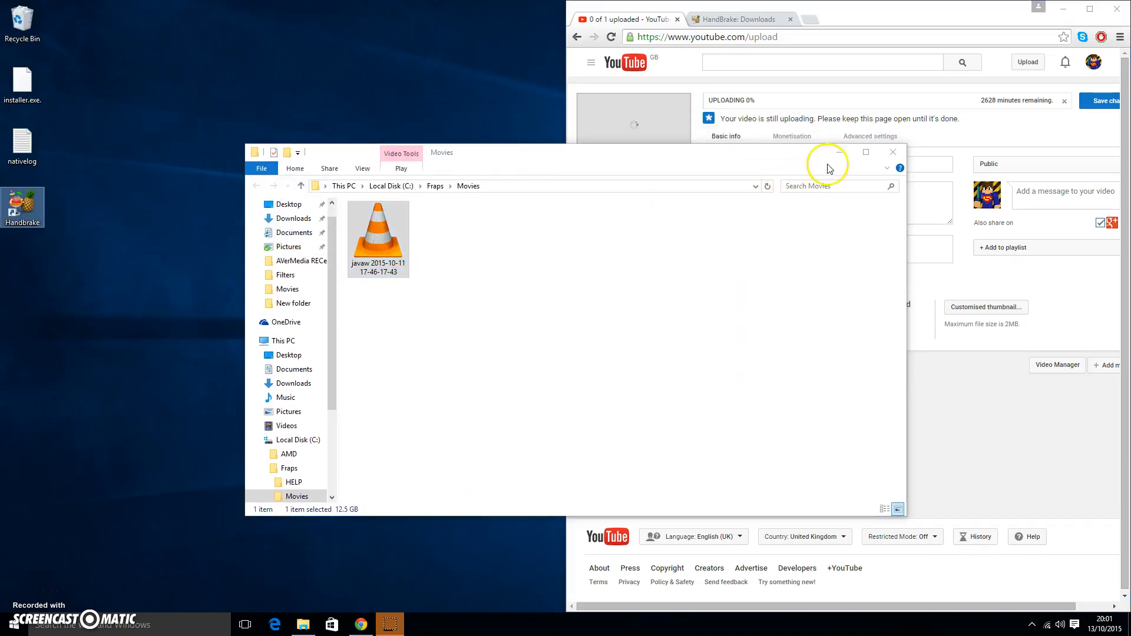
View the HandBrake Downloads tab and drag the HandBrake shortcut to mid-desktop
click(735, 18)
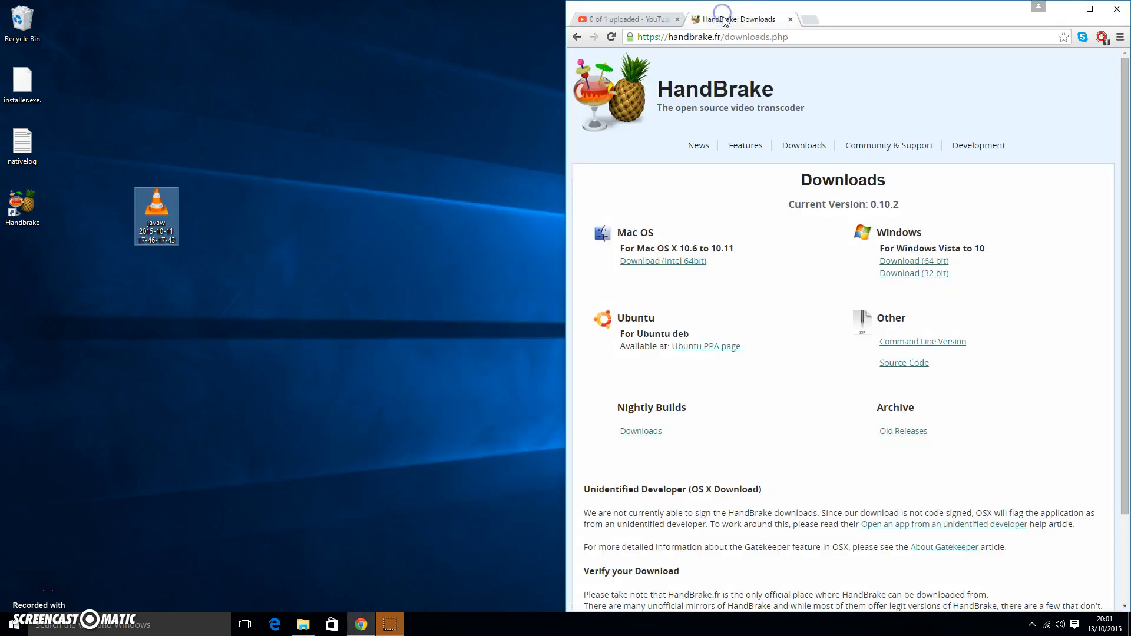
mouse_move(941, 301)
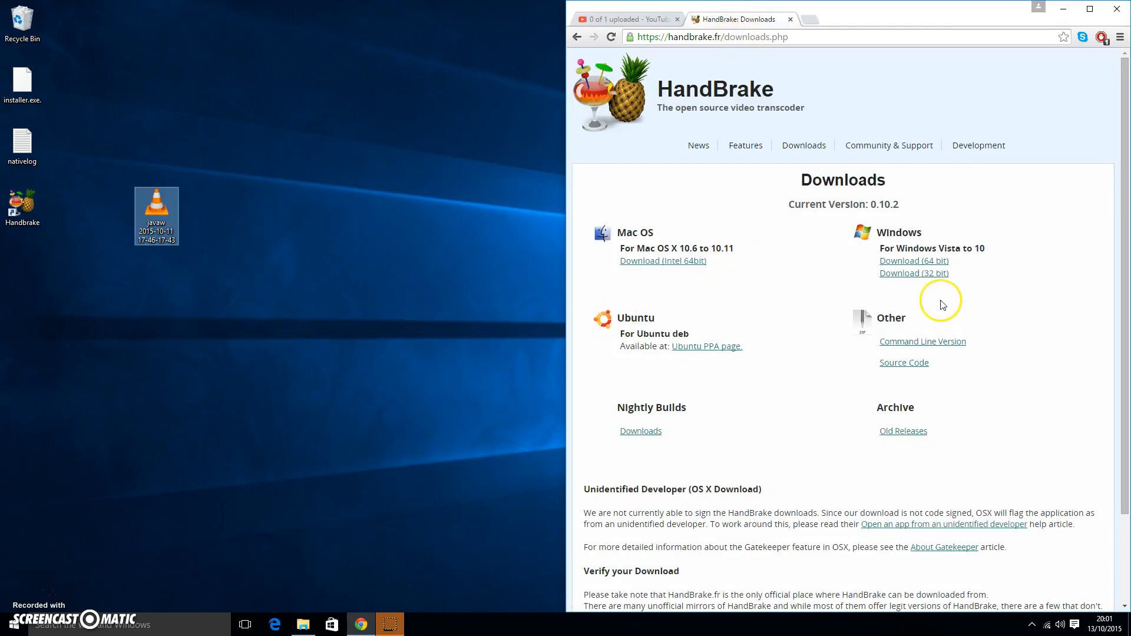
mouse_move(885, 271)
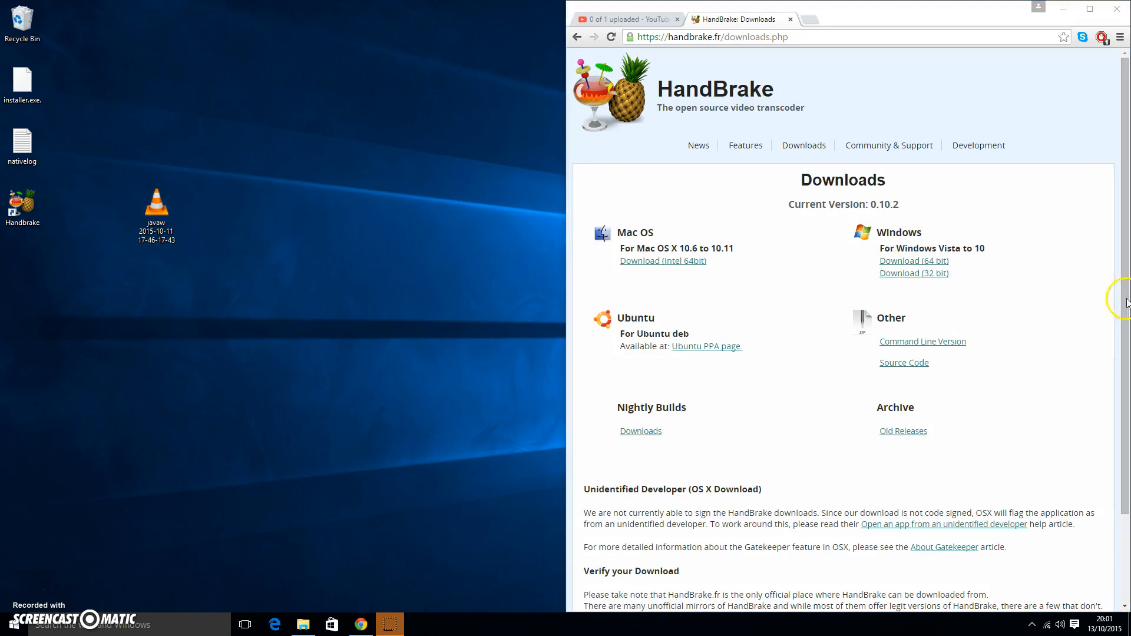
drag(22, 208, 389, 224)
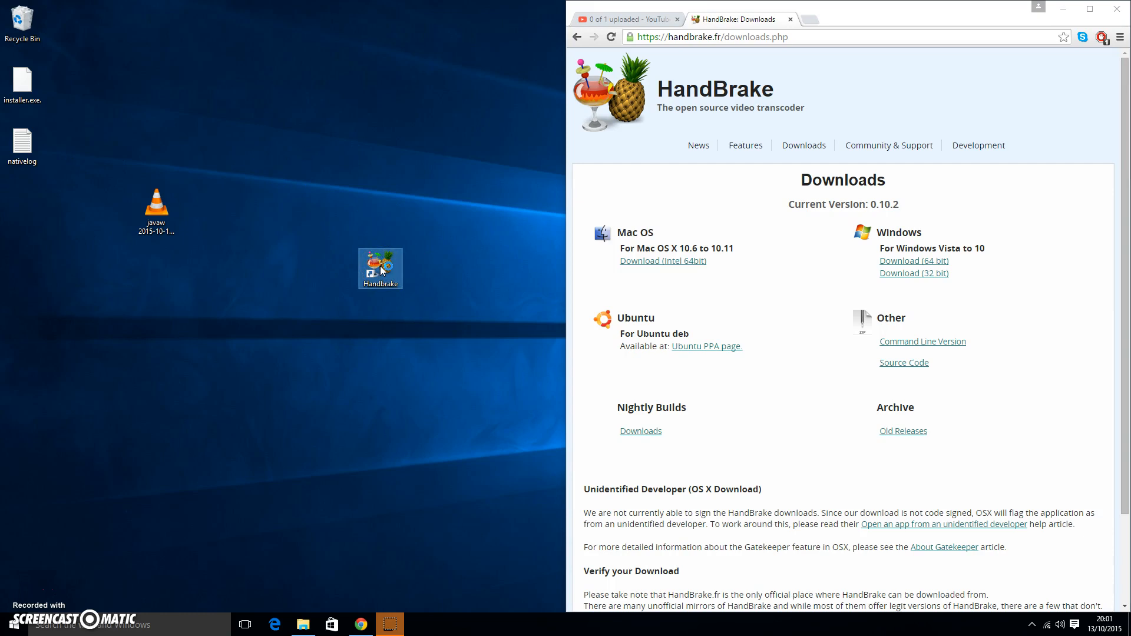
mouse_move(1066, 10)
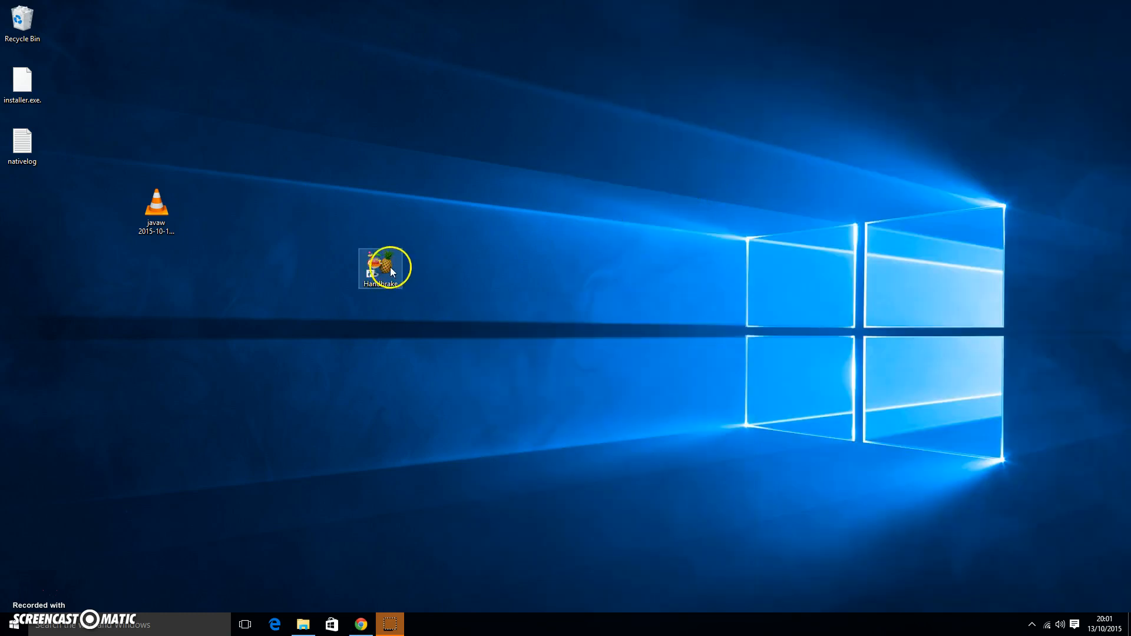
Launch HandBrake from its desktop shortcut with the default Normal preset
double_click(379, 269)
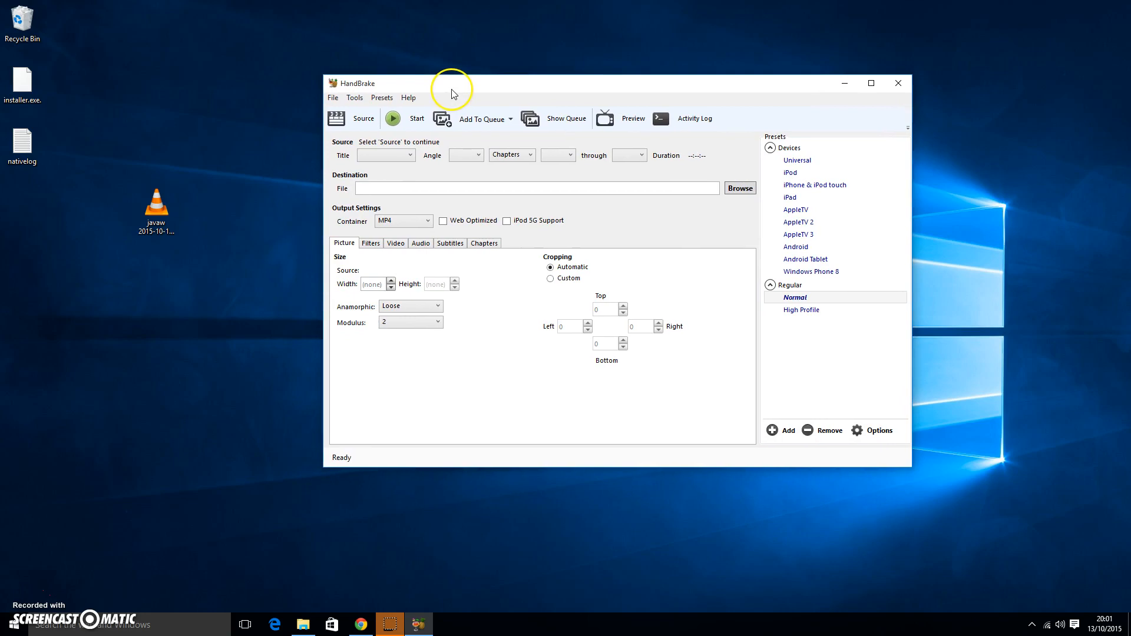
mouse_move(65, 146)
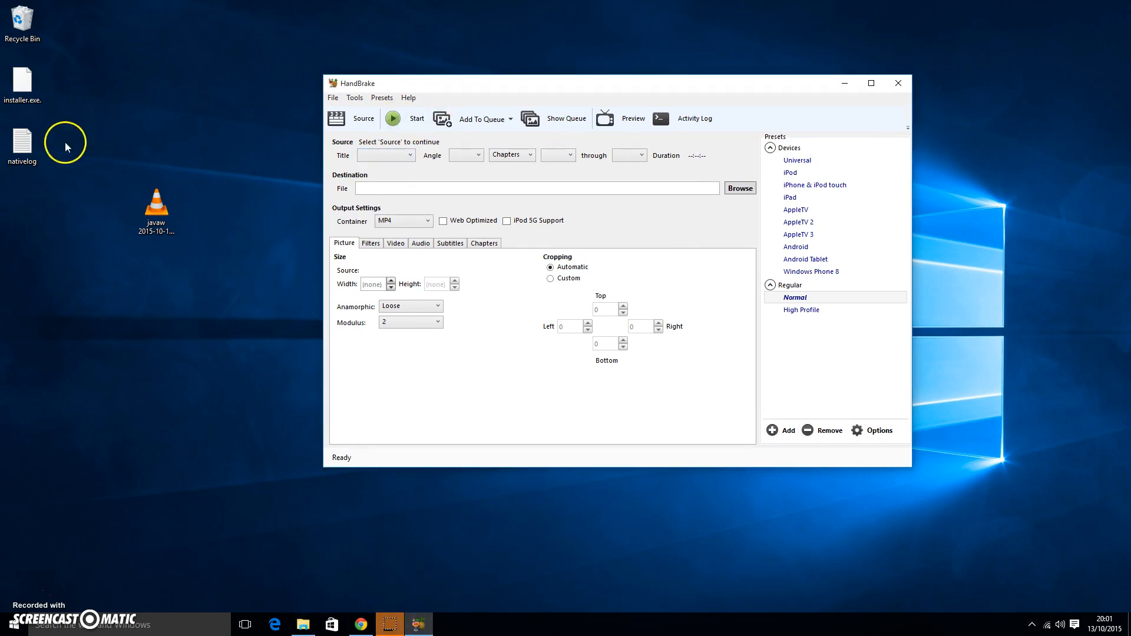
mouse_move(299, 624)
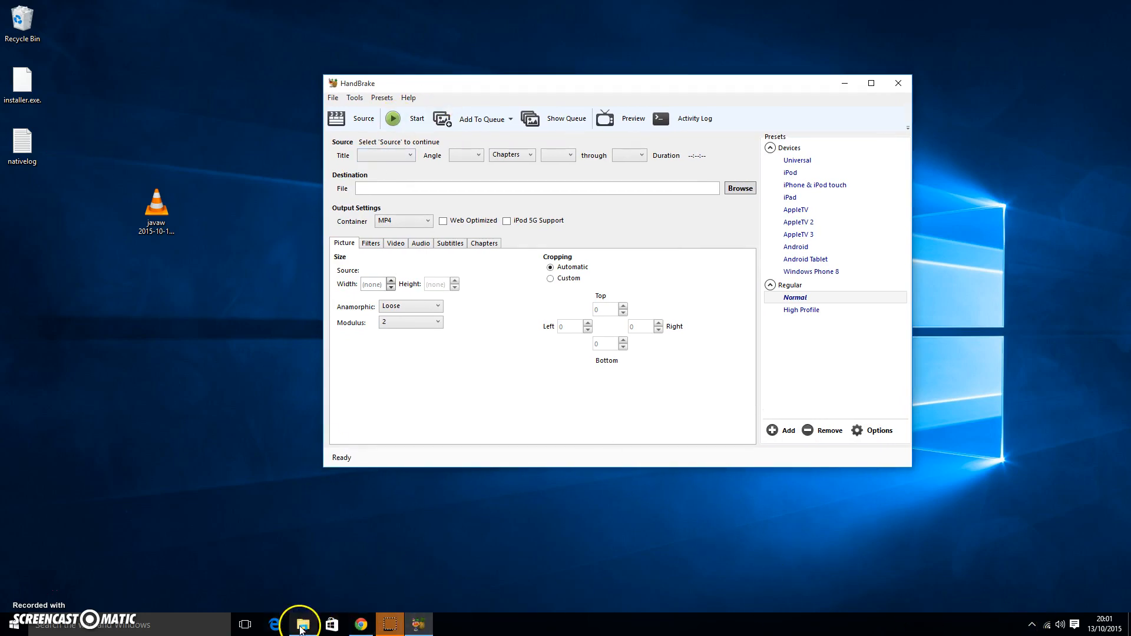
click(301, 624)
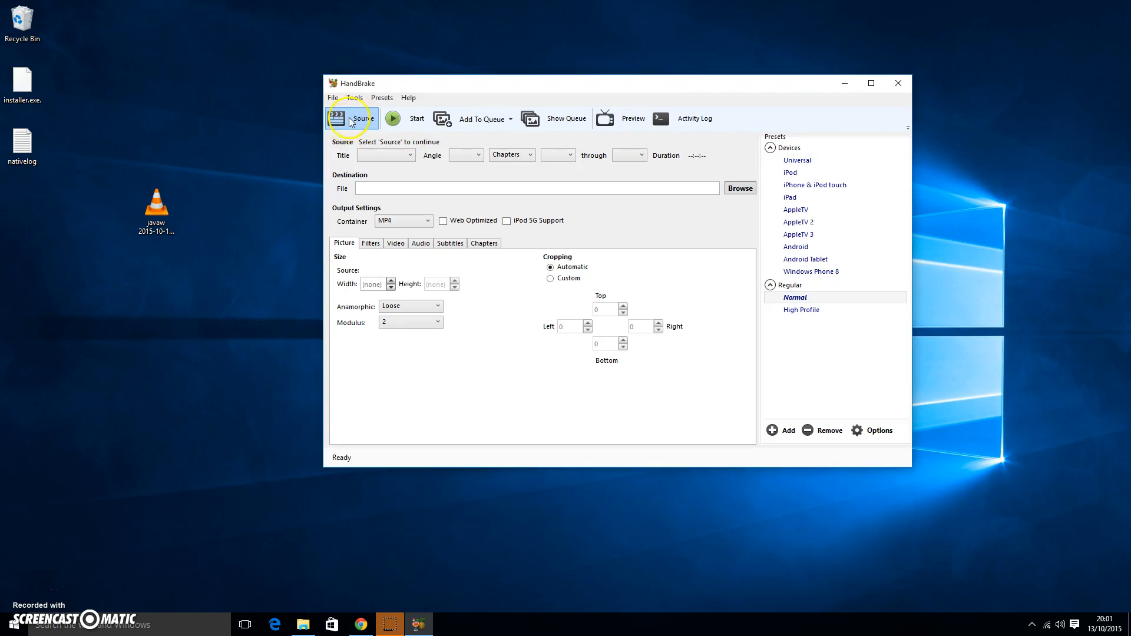
click(358, 118)
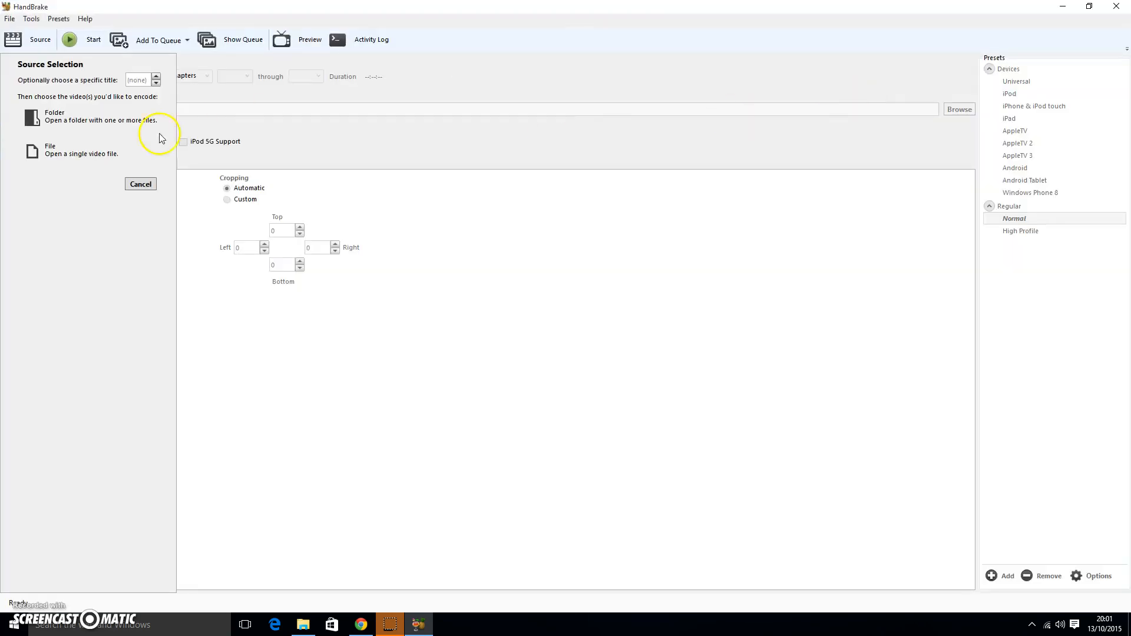
mouse_move(43, 151)
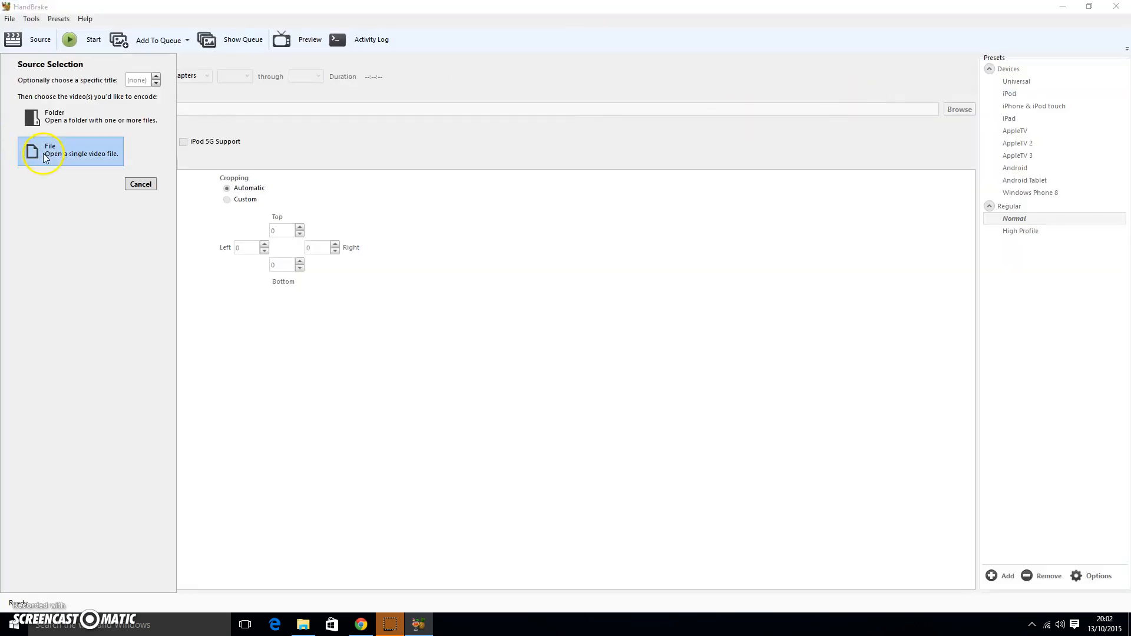
click(70, 152)
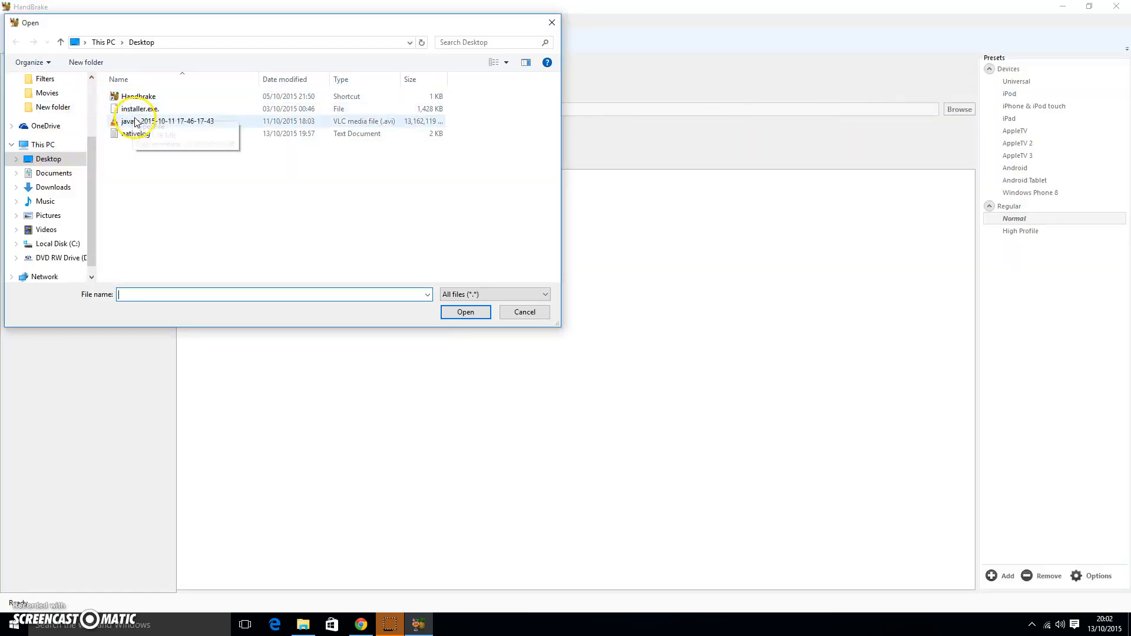
click(167, 120)
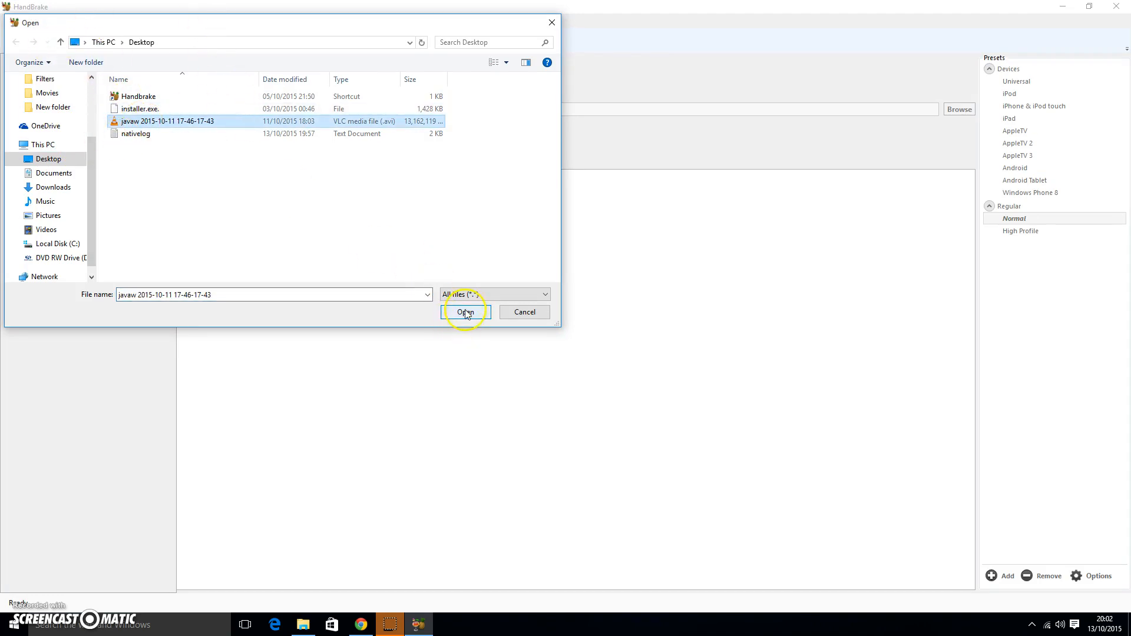
click(464, 312)
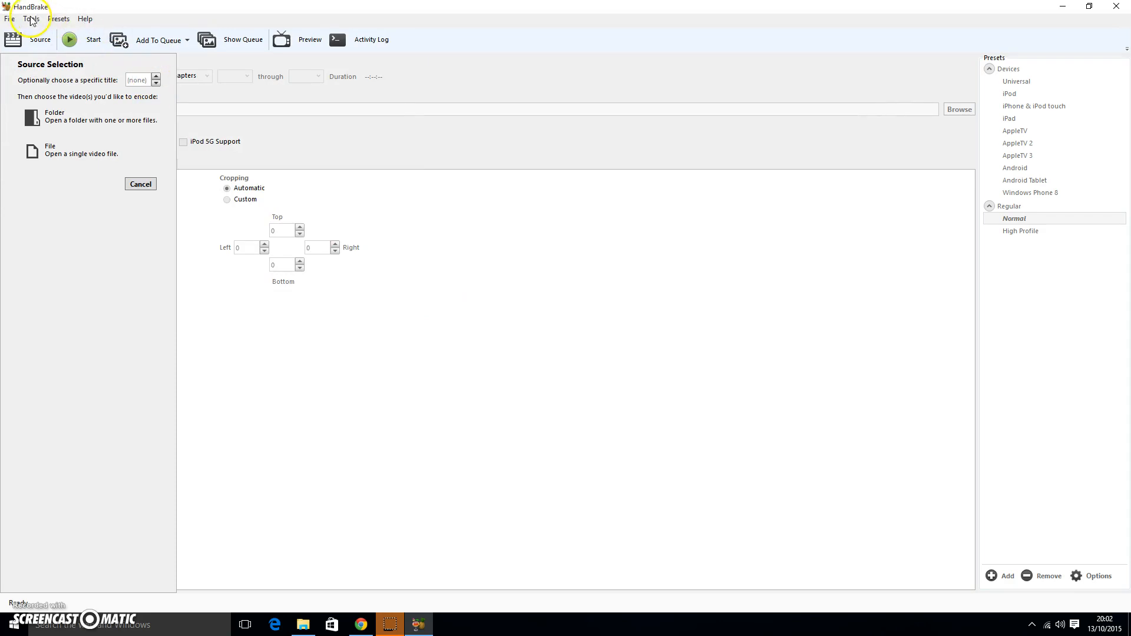
mouse_move(175, 169)
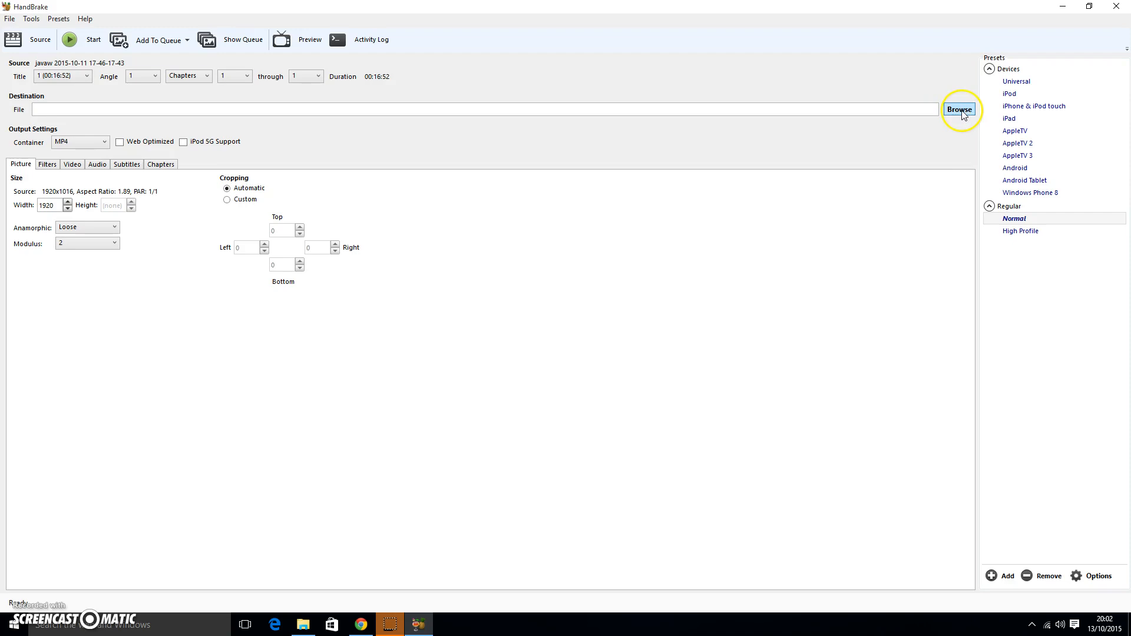
Save the output to the Desktop as Minecraft (S1,P6).mp4
click(959, 109)
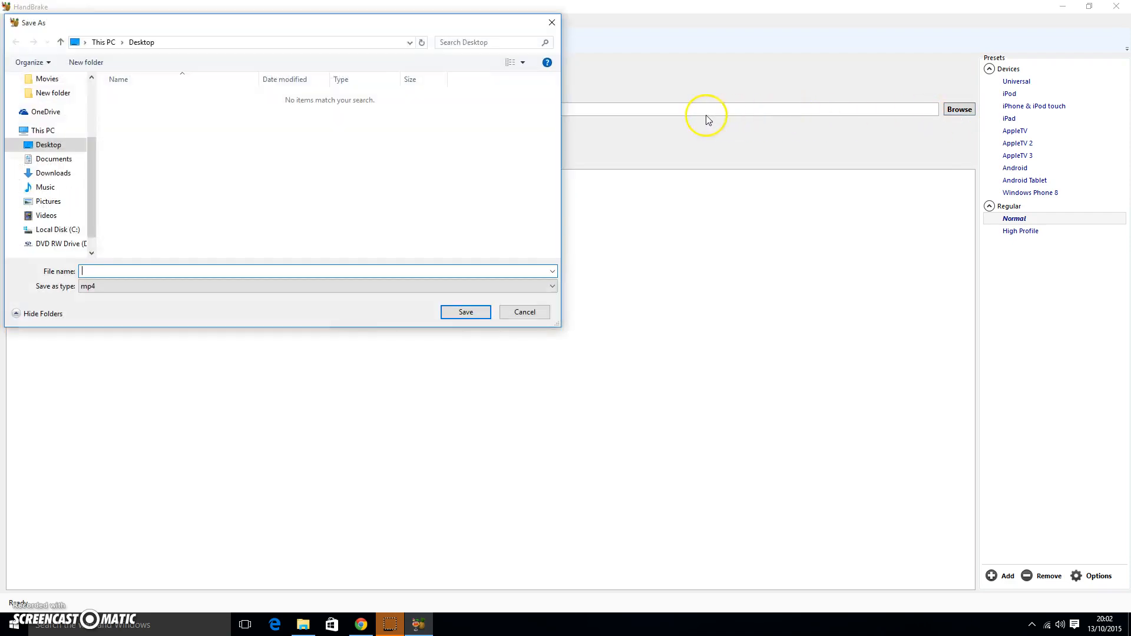
mouse_move(458, 269)
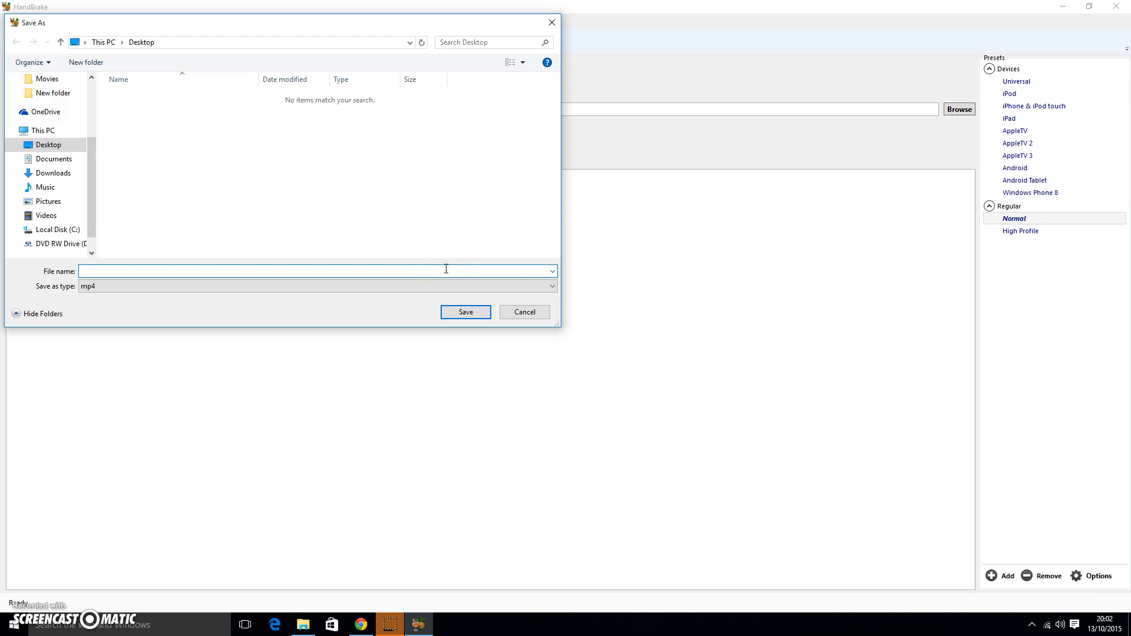
text(M)
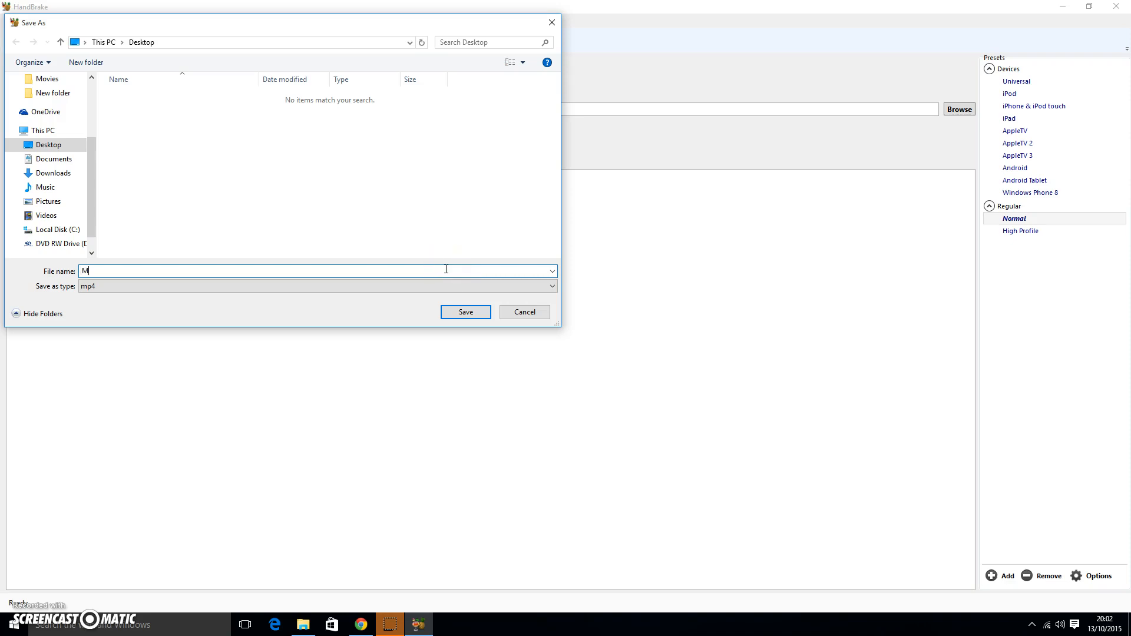
text(inecraft)
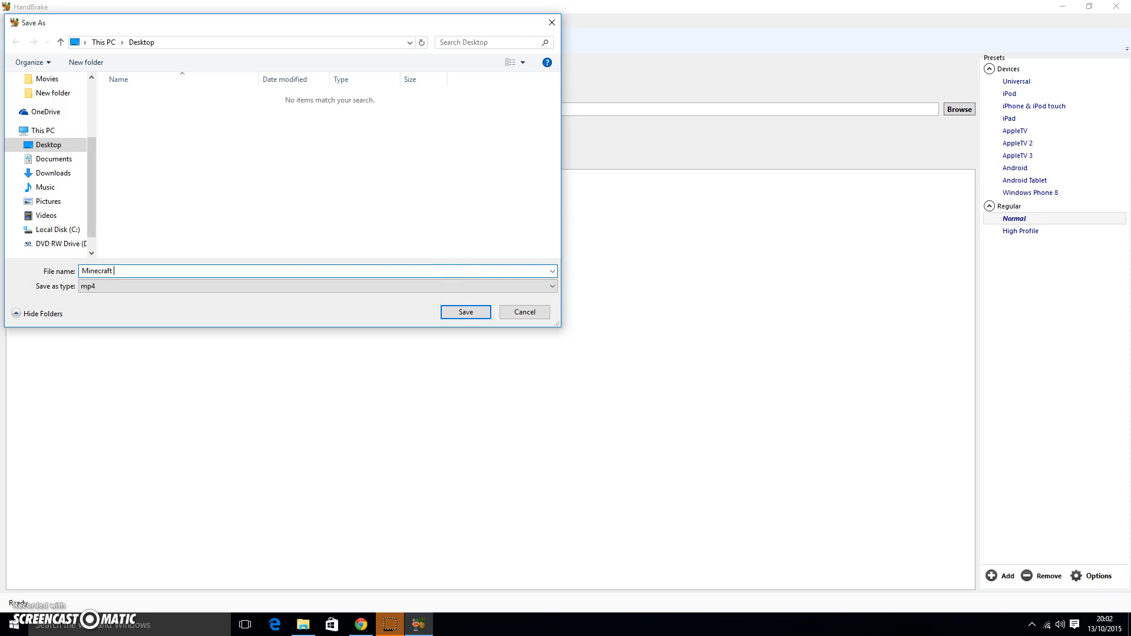
text((s1)
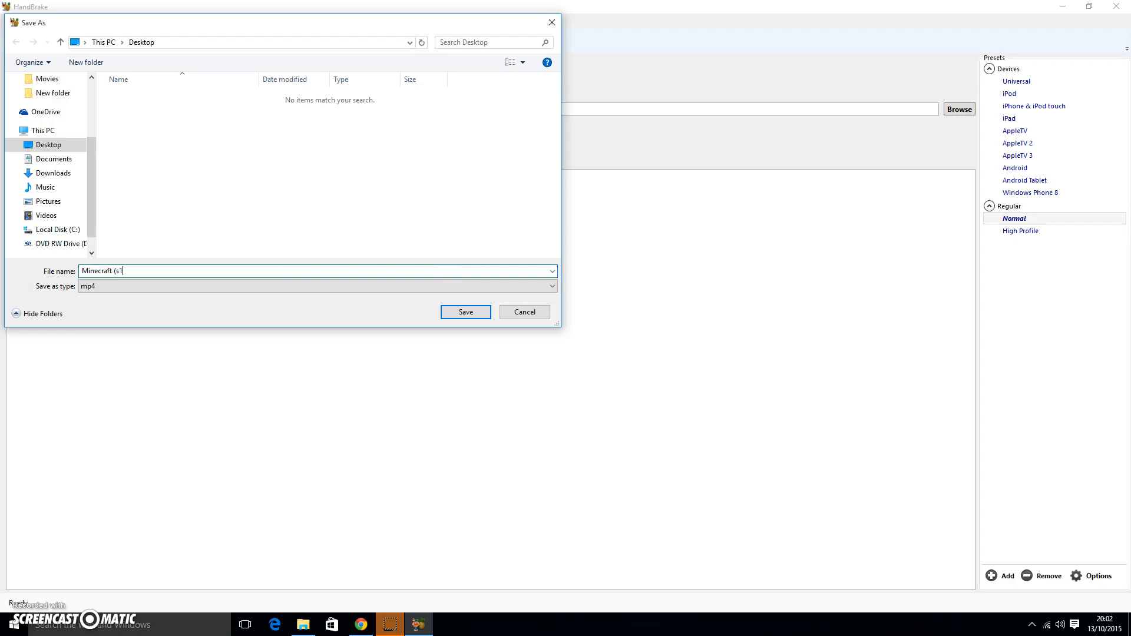
text(,P)
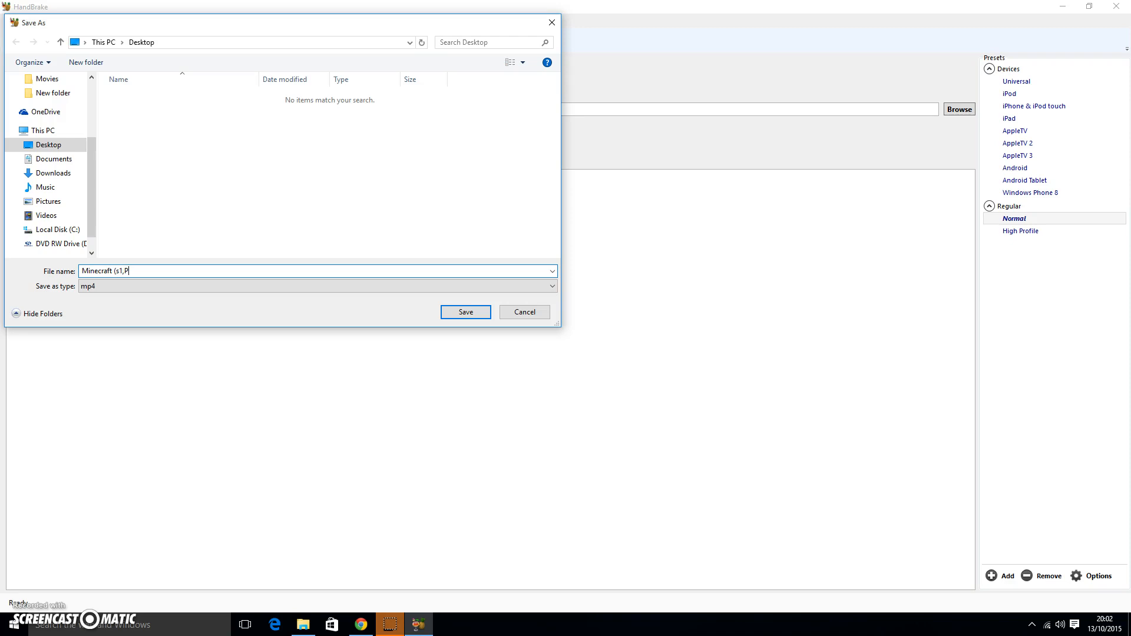
text(6)
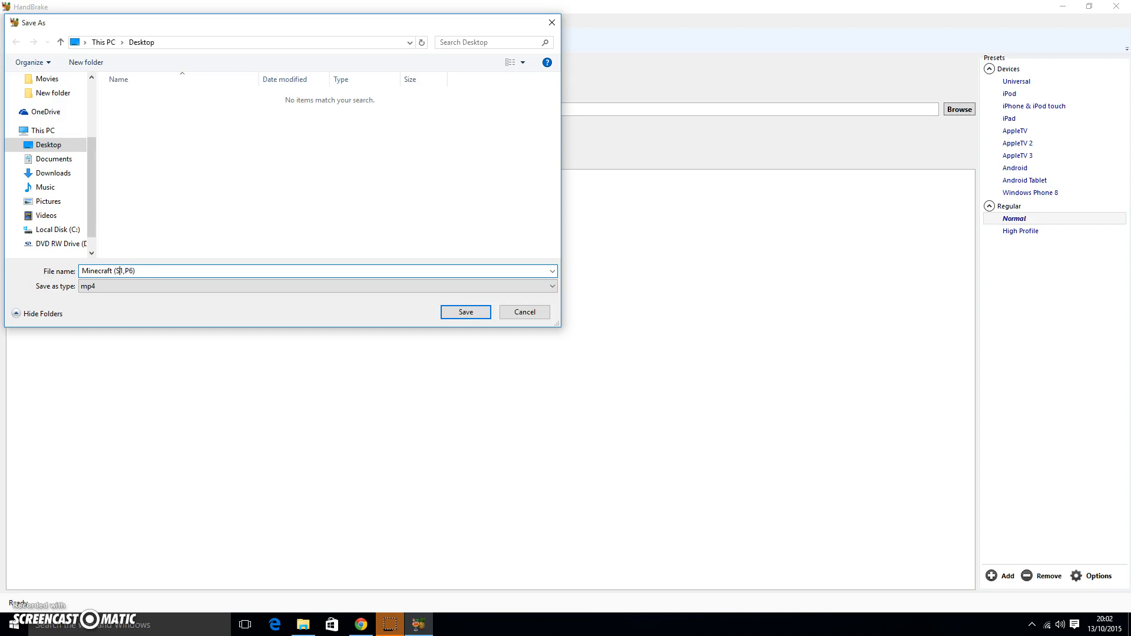
click(465, 312)
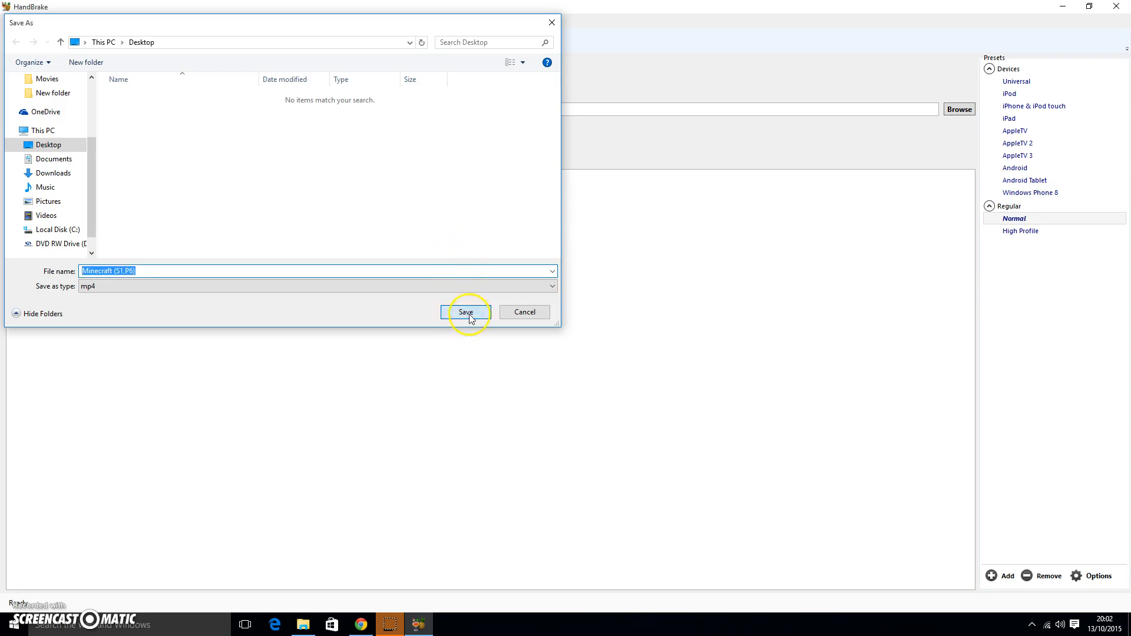
click(465, 312)
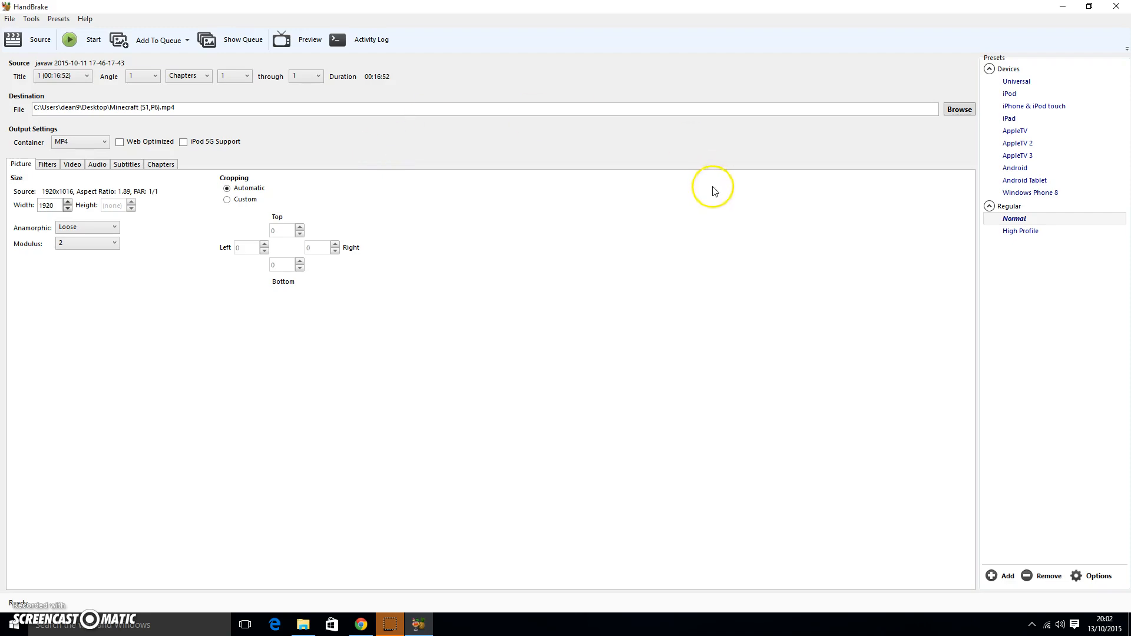
mouse_move(165, 120)
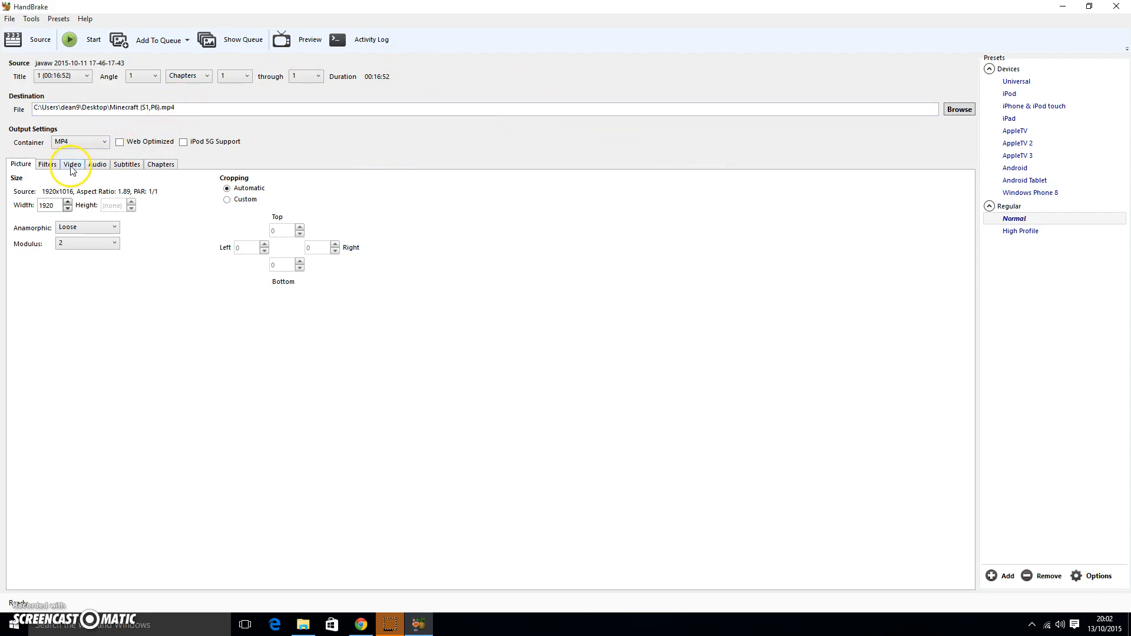
Show the Video tab with H.264, Very Fast preset and RF 20 quality
click(71, 164)
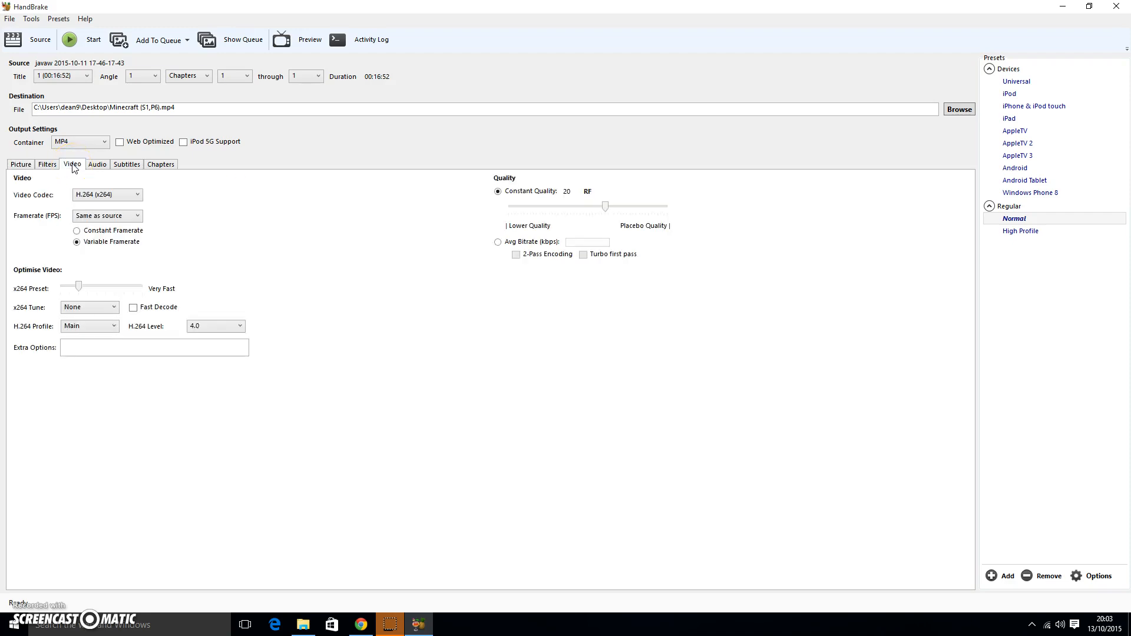
mouse_move(550, 190)
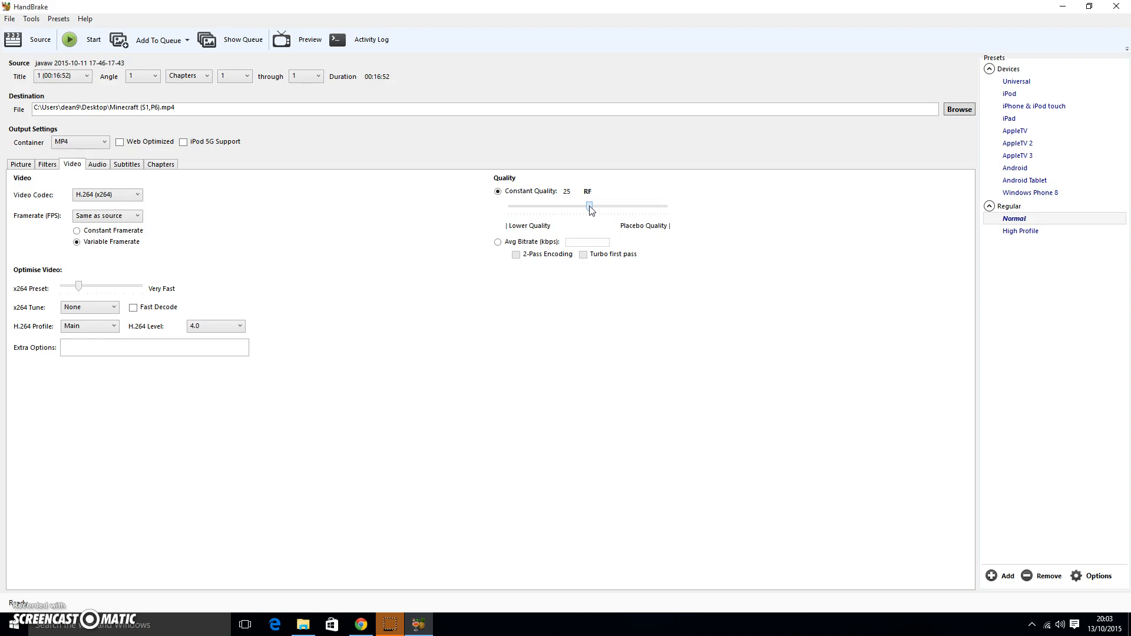
mouse_move(244, 146)
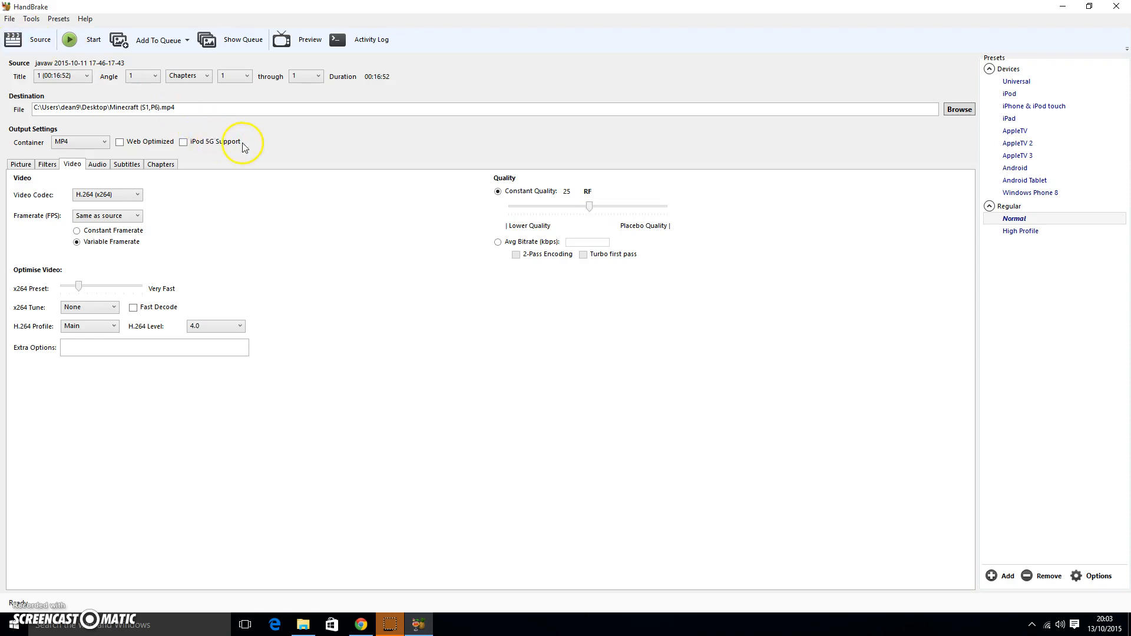
mouse_move(592, 206)
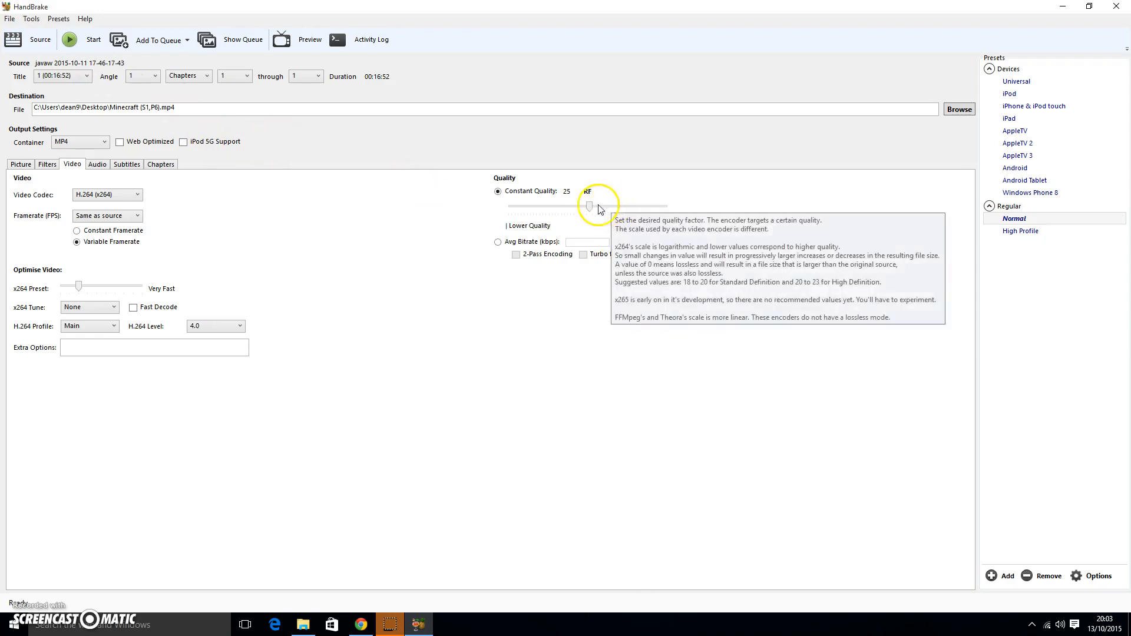
mouse_move(588, 228)
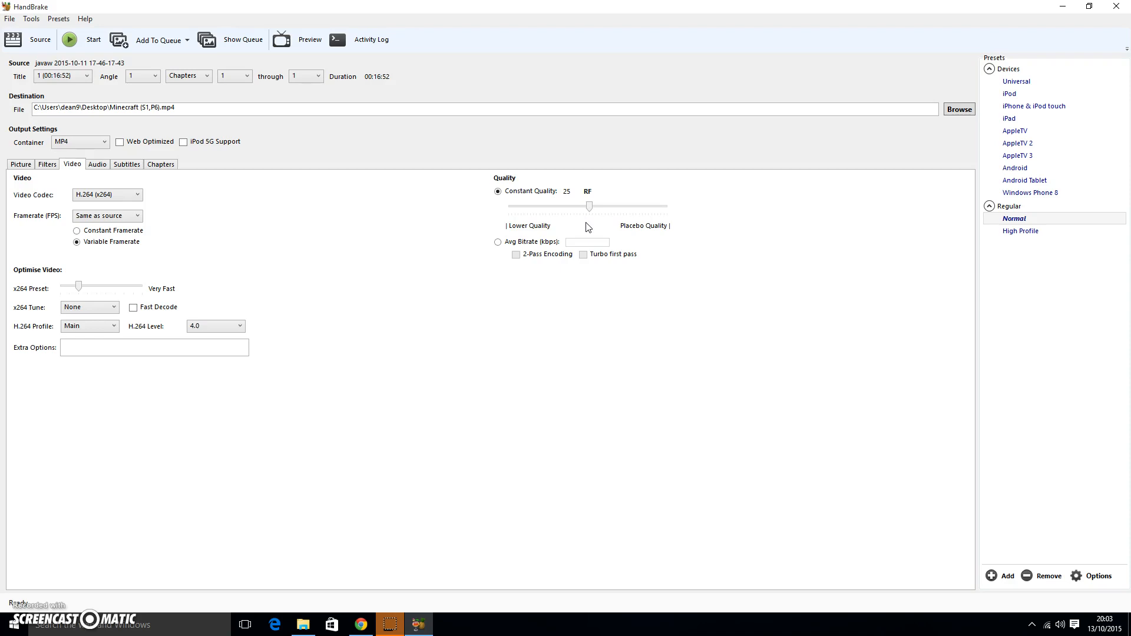
mouse_move(101, 34)
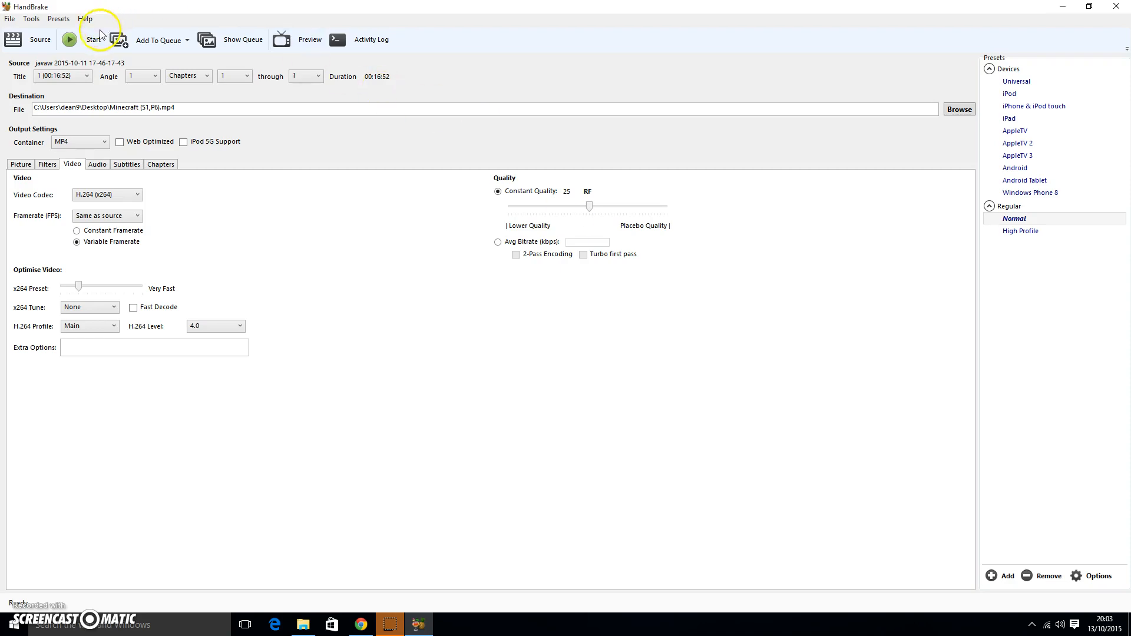
mouse_move(518, 297)
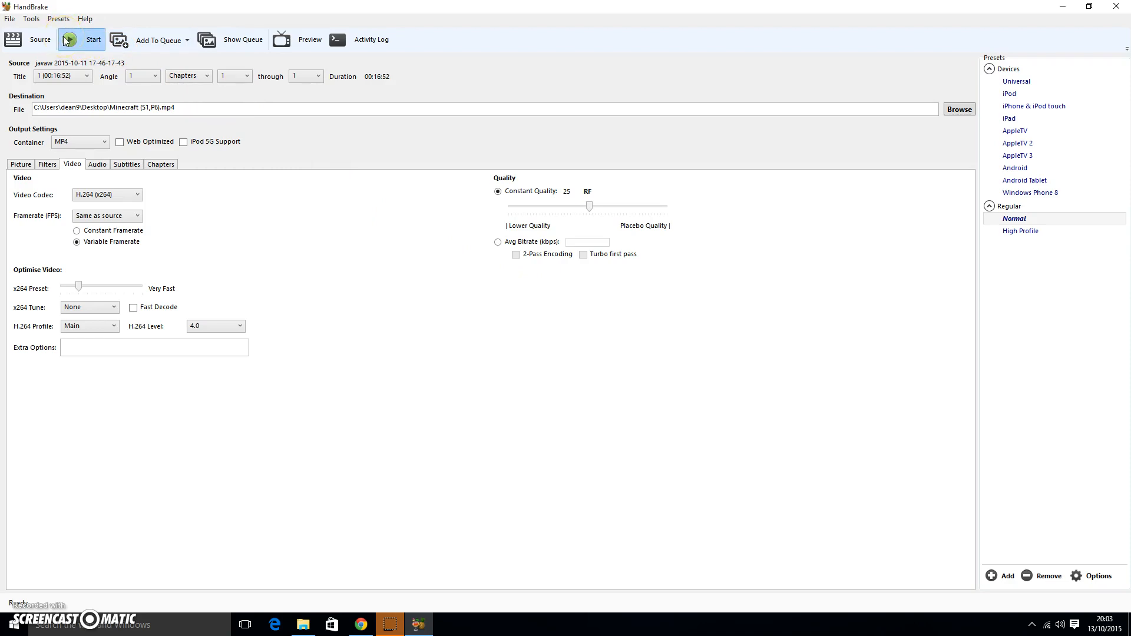
mouse_move(50, 582)
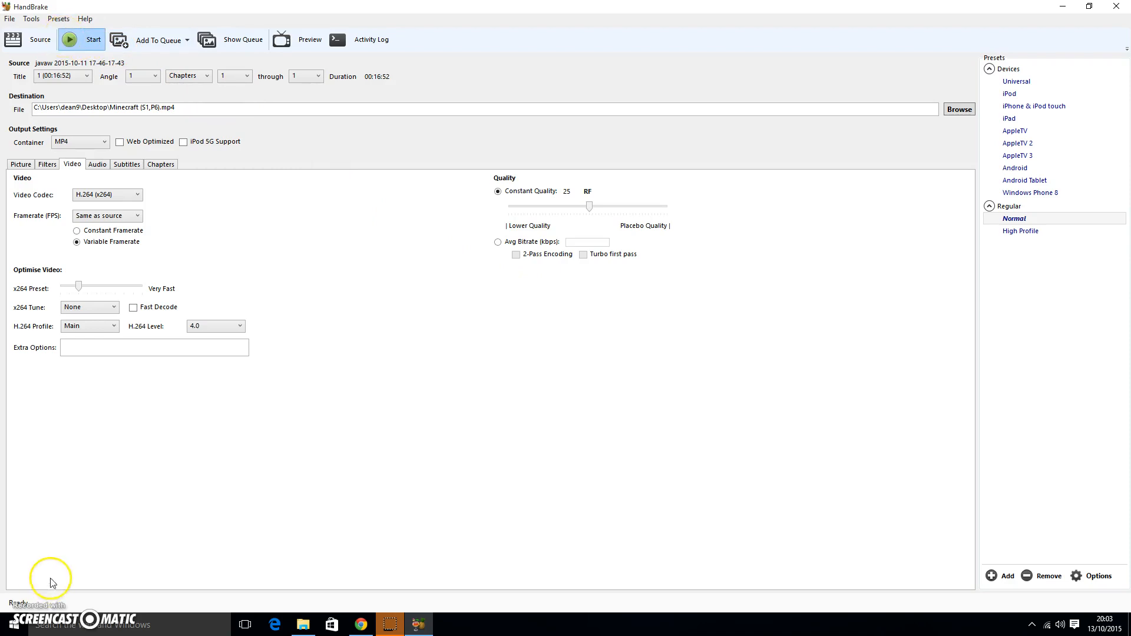
Start encoding Minecraft (S1,P6).mp4 at constant quality RF 25
click(81, 39)
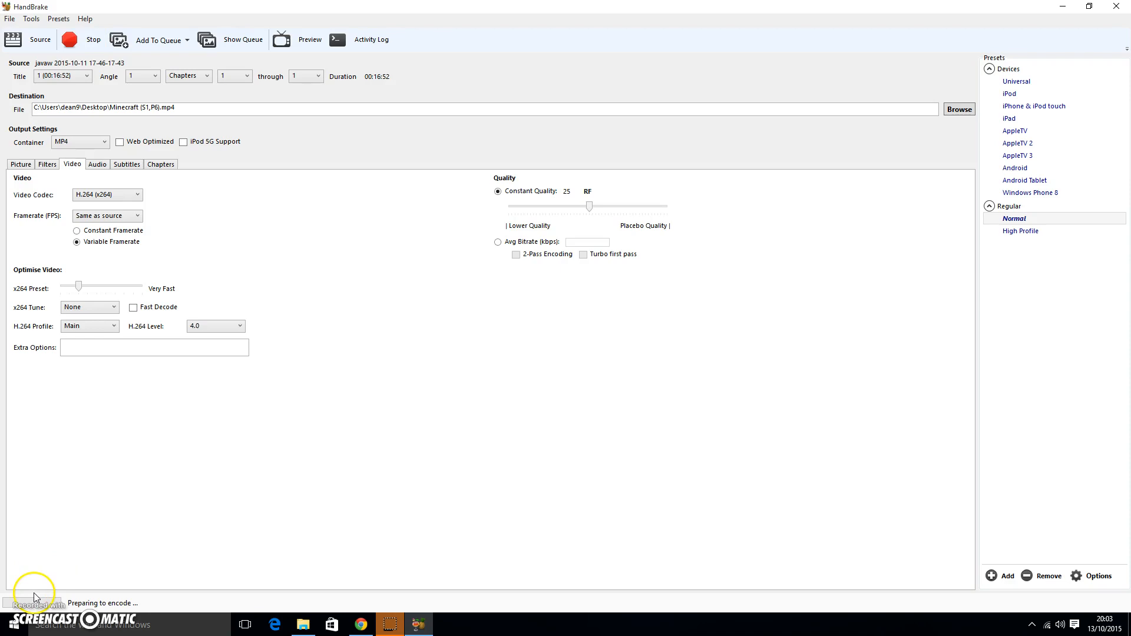
mouse_move(65, 599)
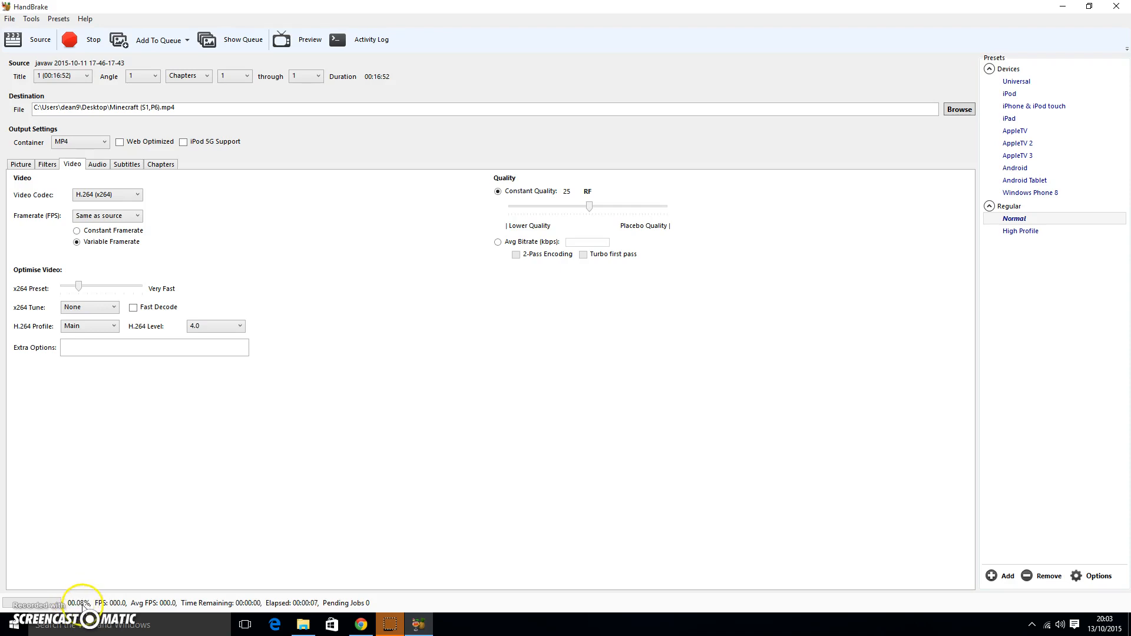
mouse_move(299, 21)
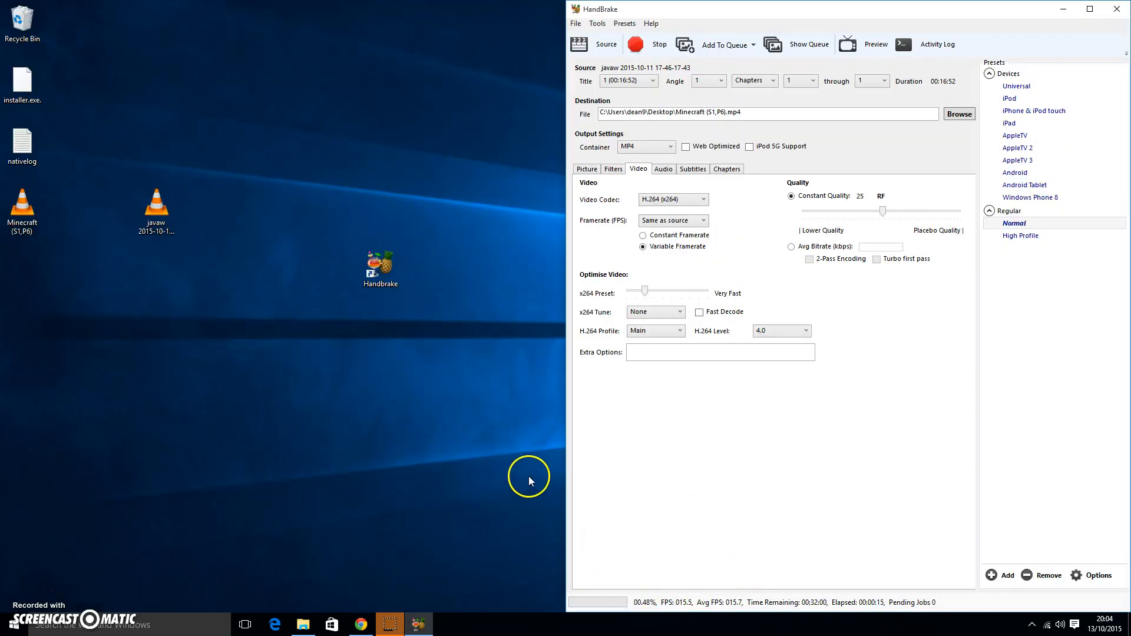
mouse_move(535, 453)
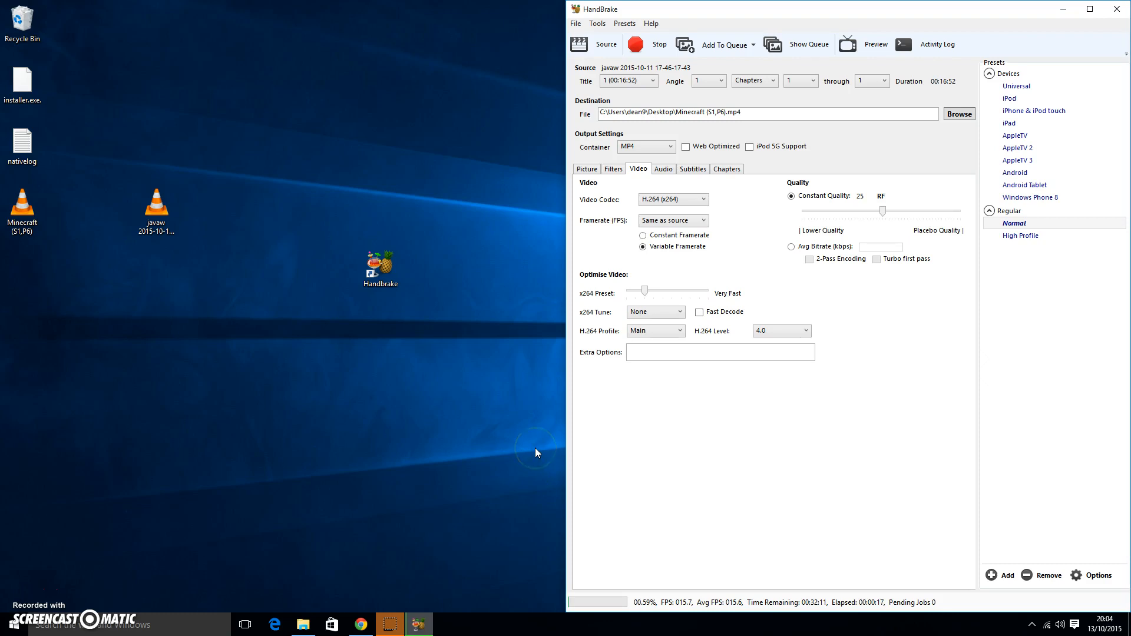
mouse_move(802, 610)
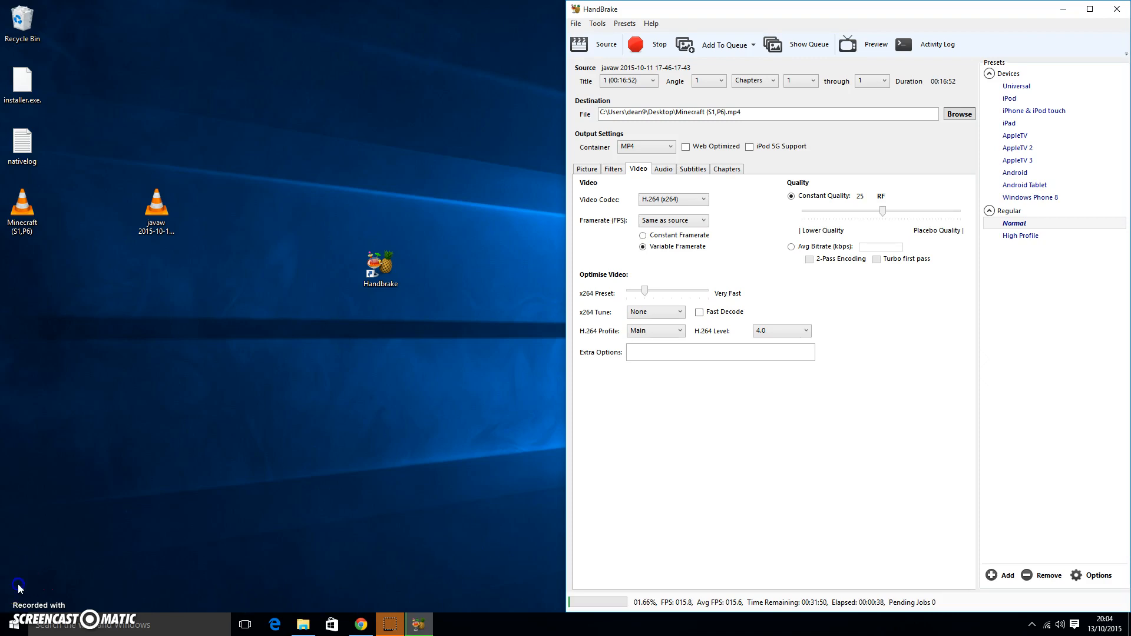
Let the encode reach Queue Finished and select Minecraft (S1,P6).mp4 on the desktop
click(1096, 9)
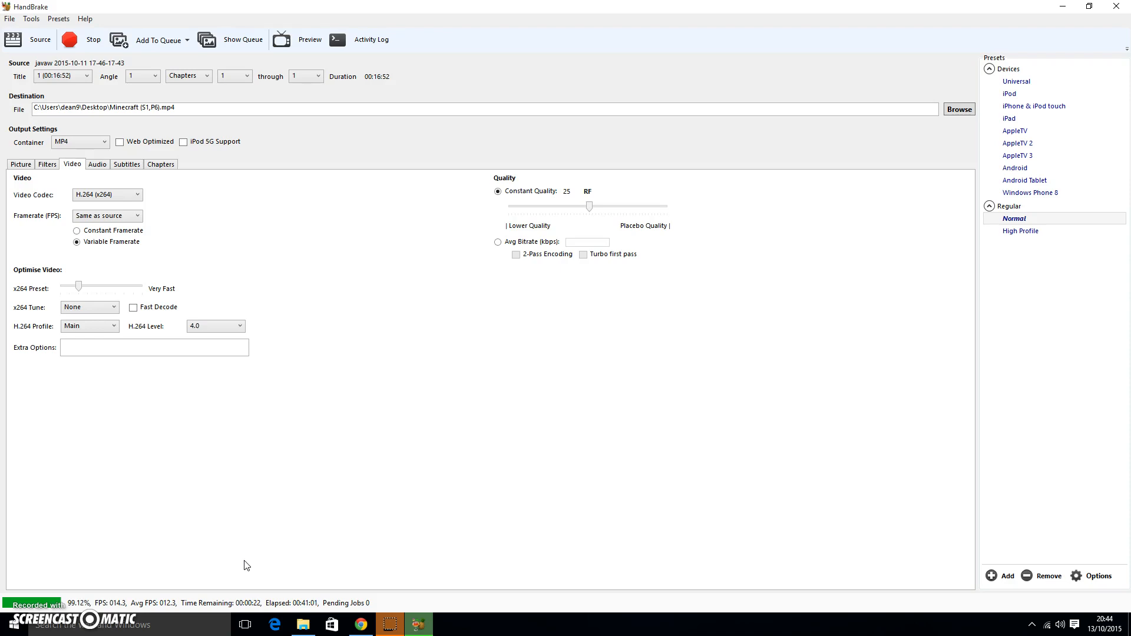
mouse_move(516, 9)
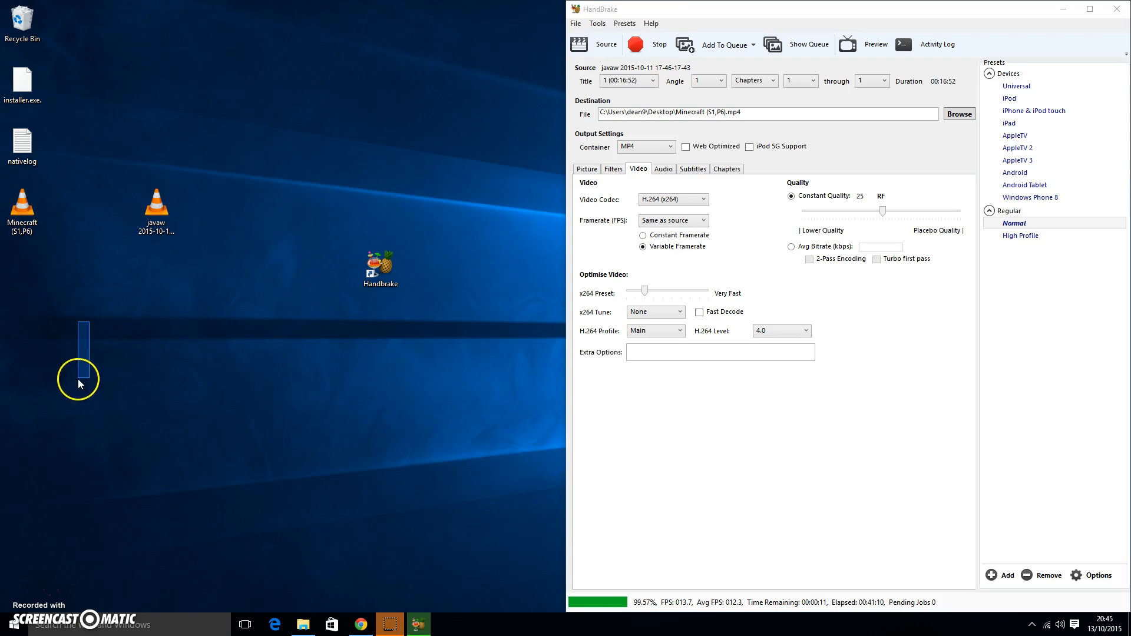
mouse_move(597, 601)
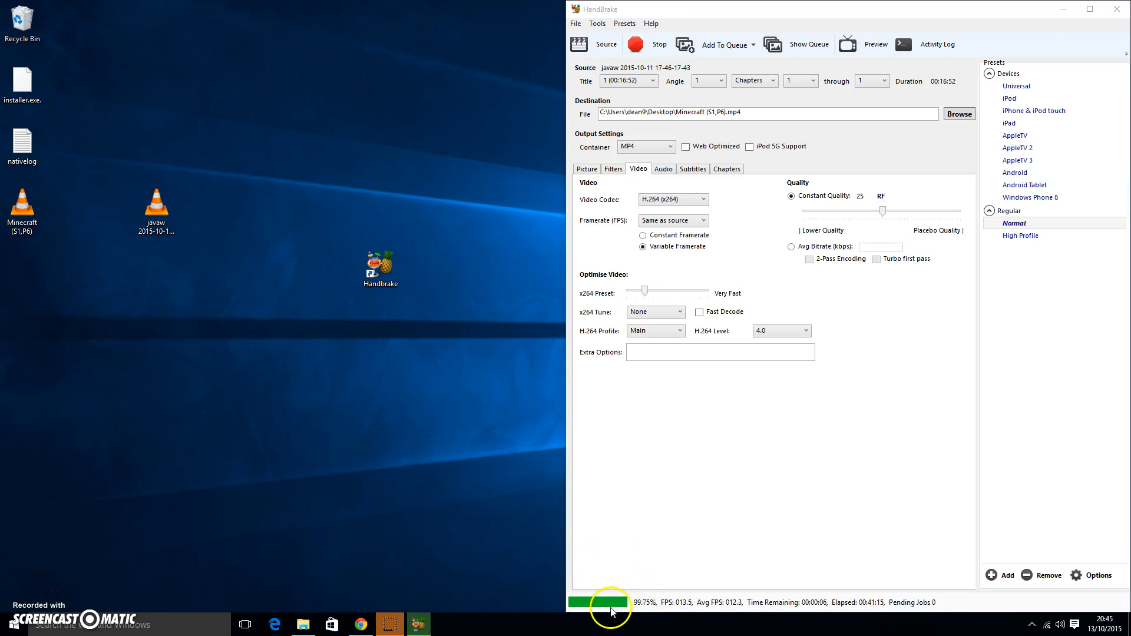
mouse_move(448, 495)
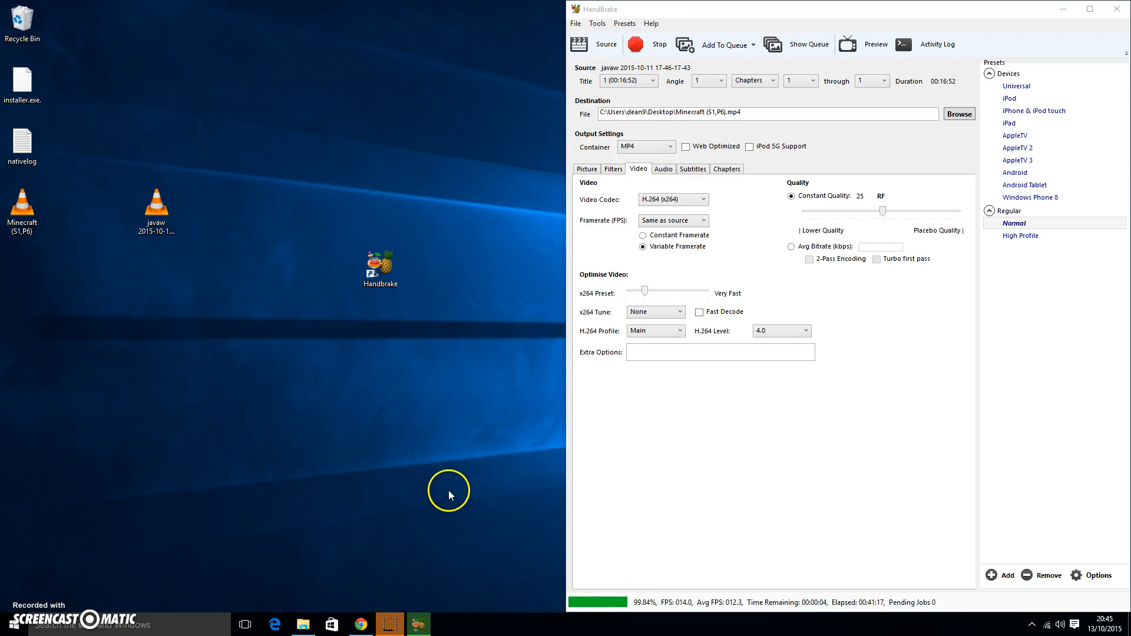
mouse_move(433, 511)
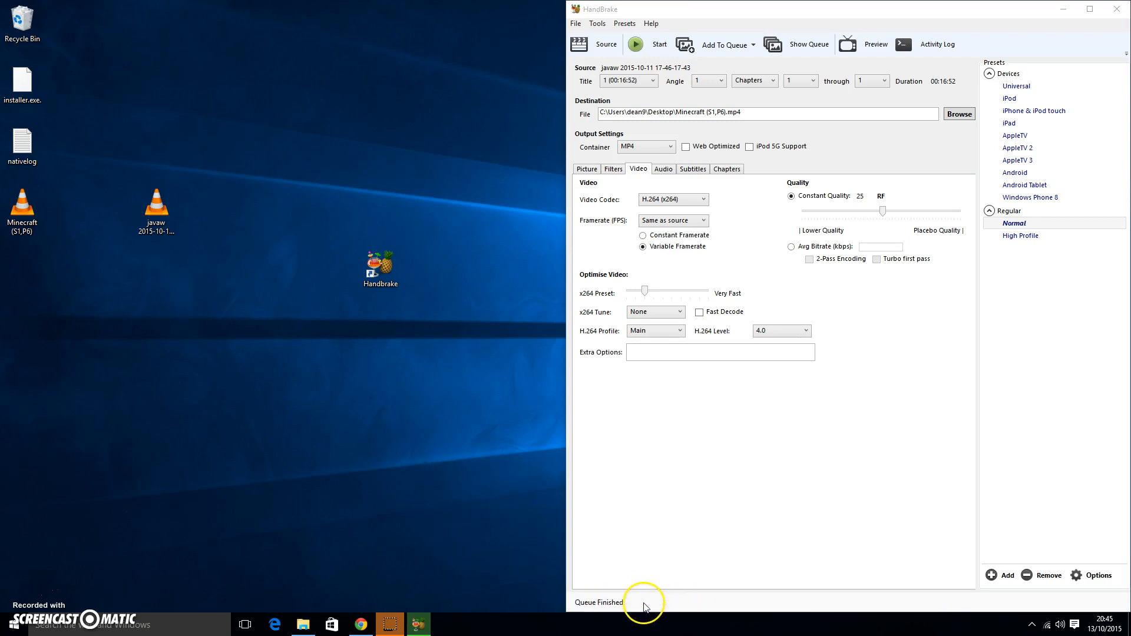
click(23, 206)
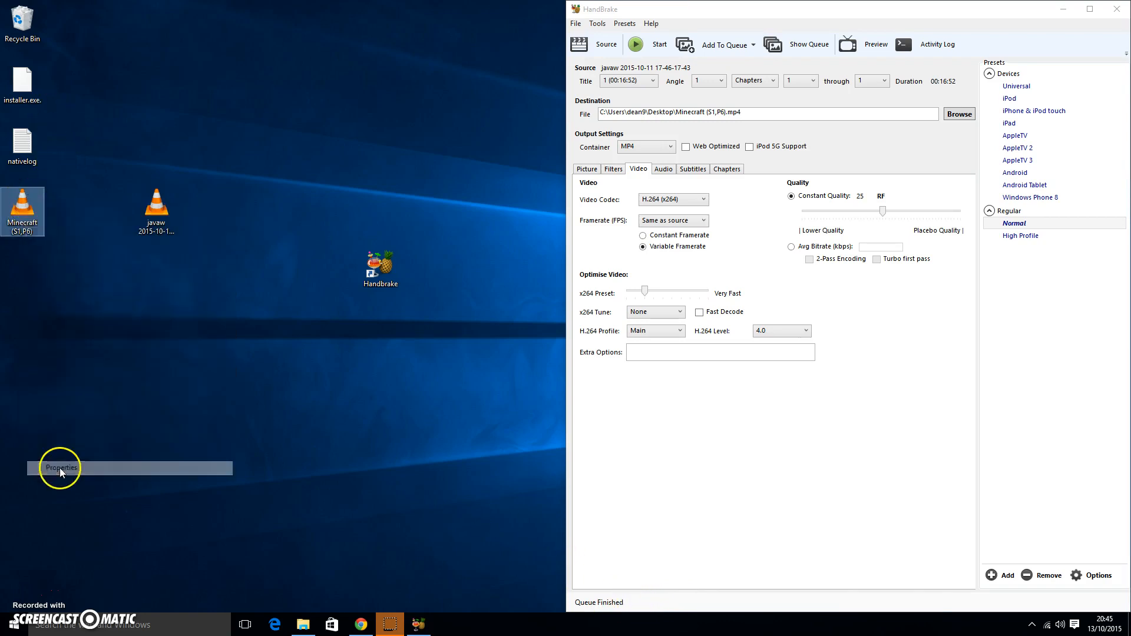
Show Properties for the 485 MB MP4 and the 12.5 GB javaw AVI side by side
click(61, 467)
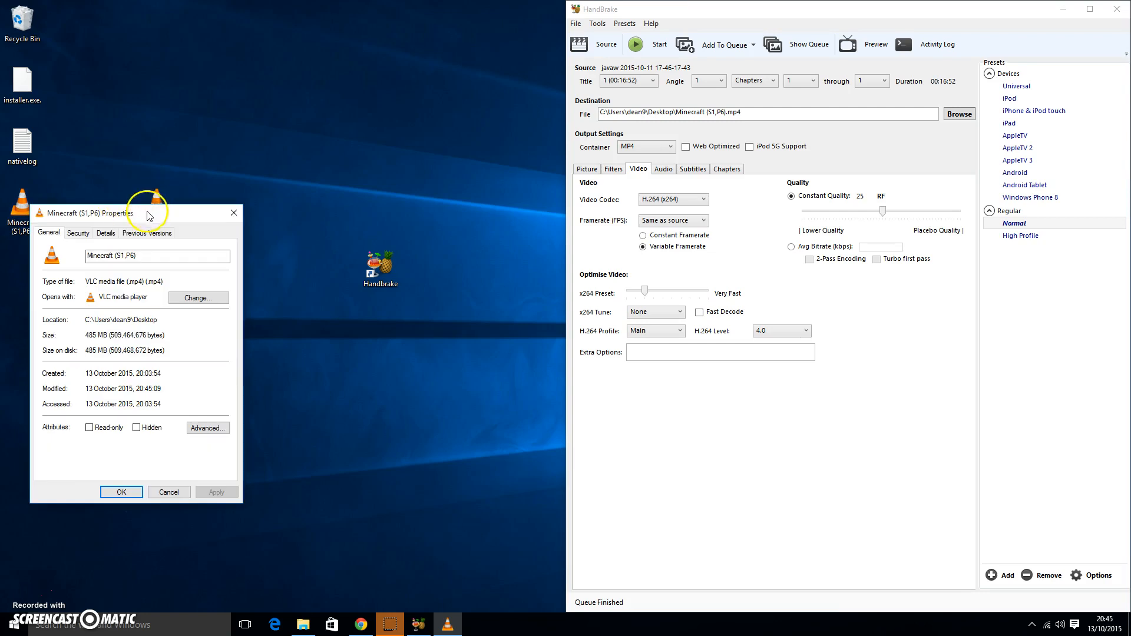
right_click(157, 202)
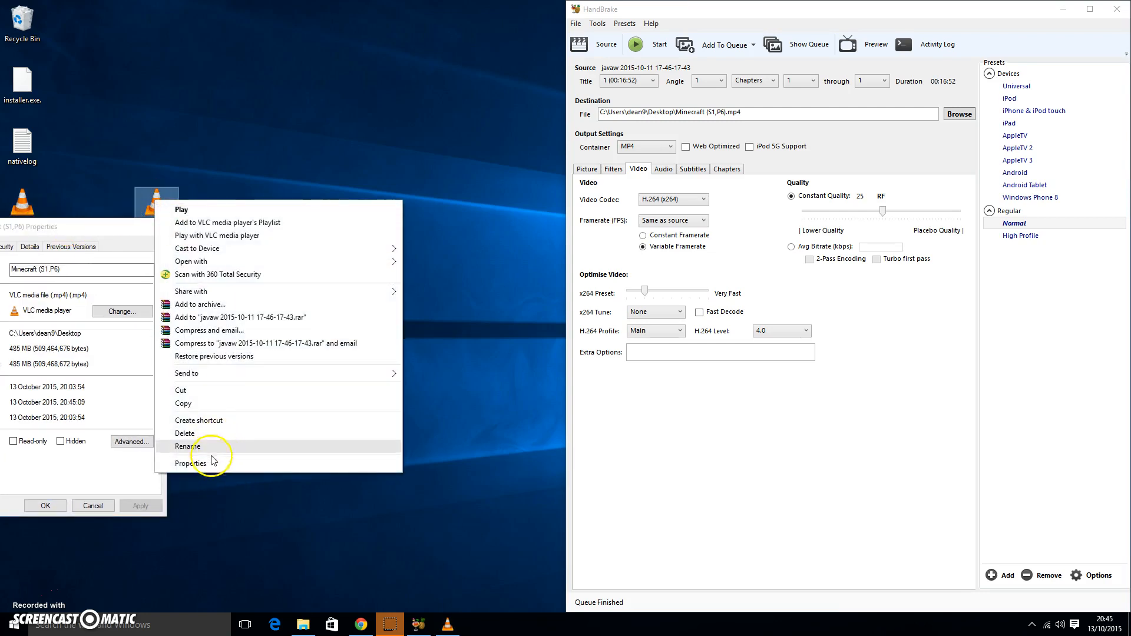
click(190, 462)
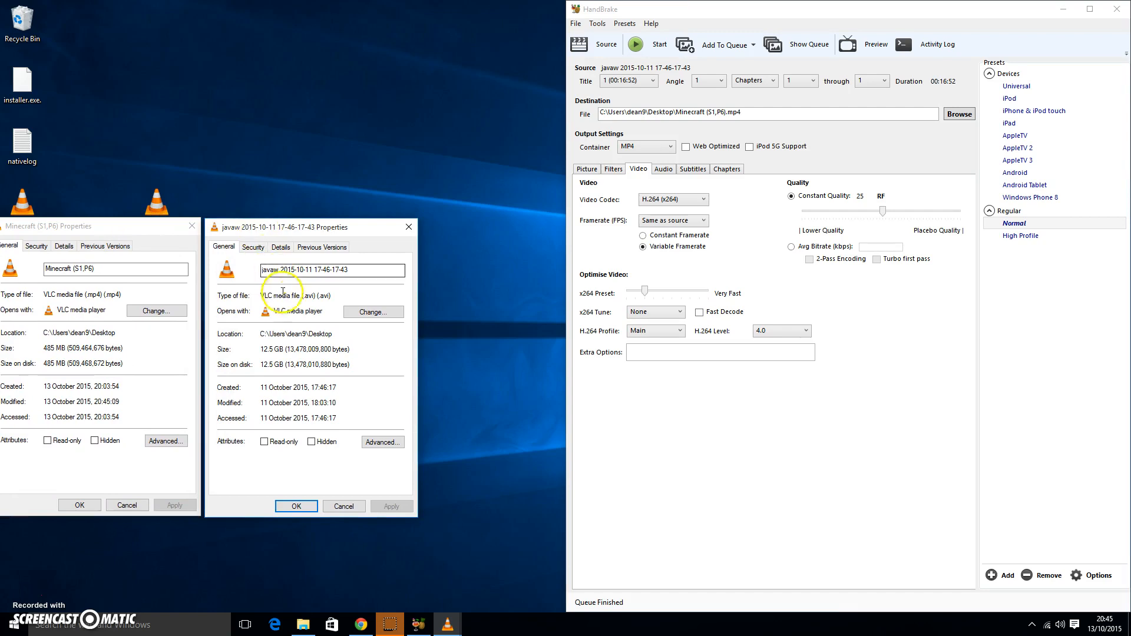
mouse_move(220, 187)
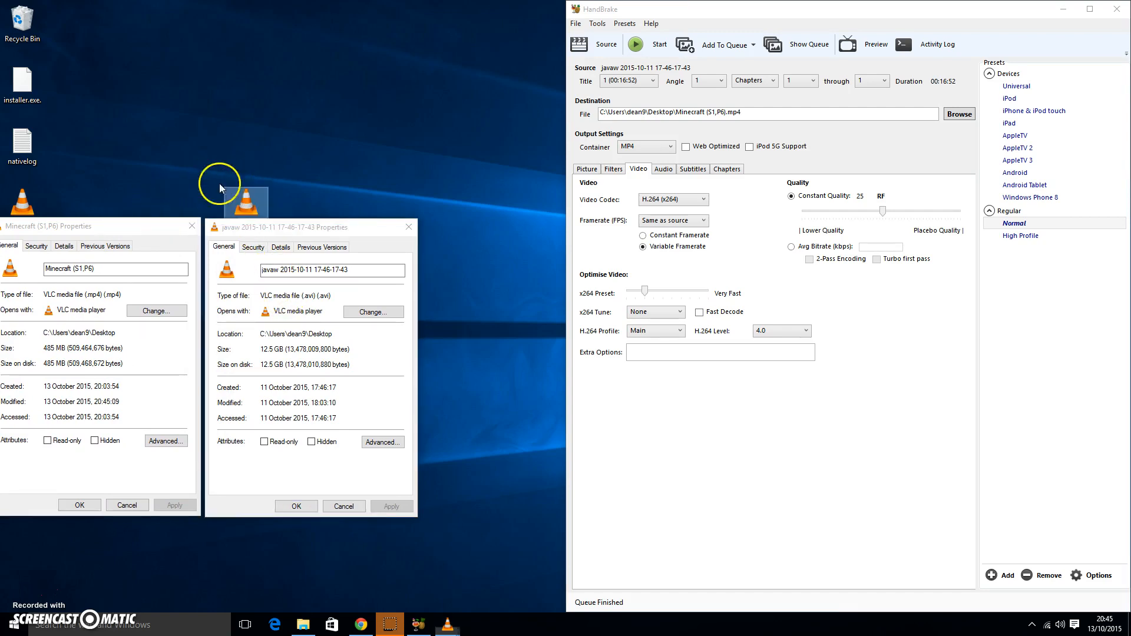
click(246, 144)
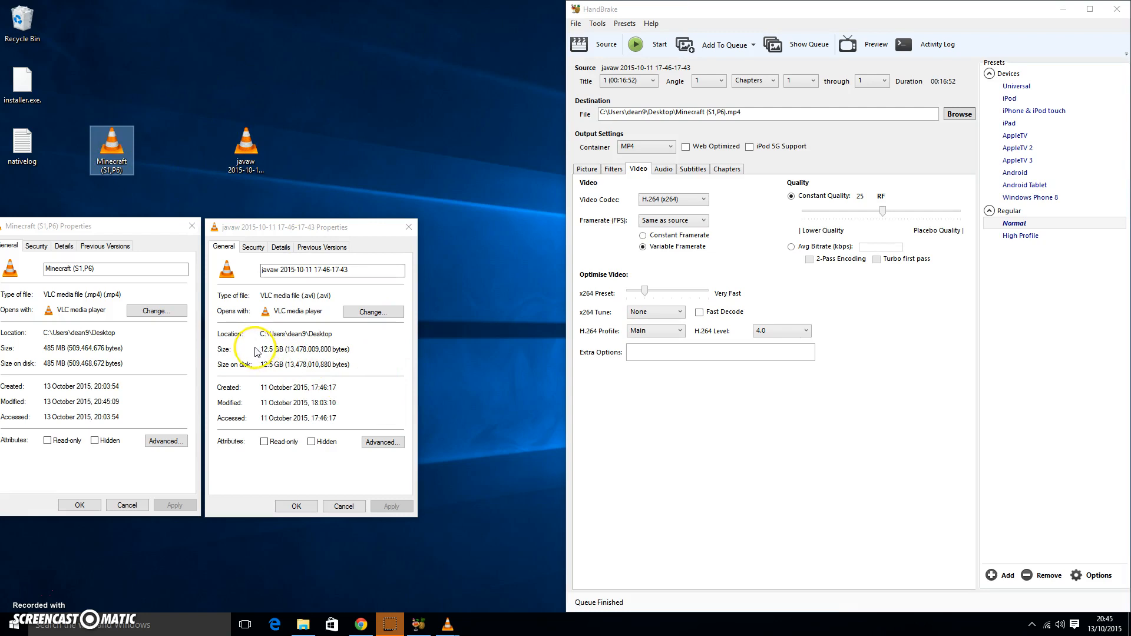
mouse_move(294, 354)
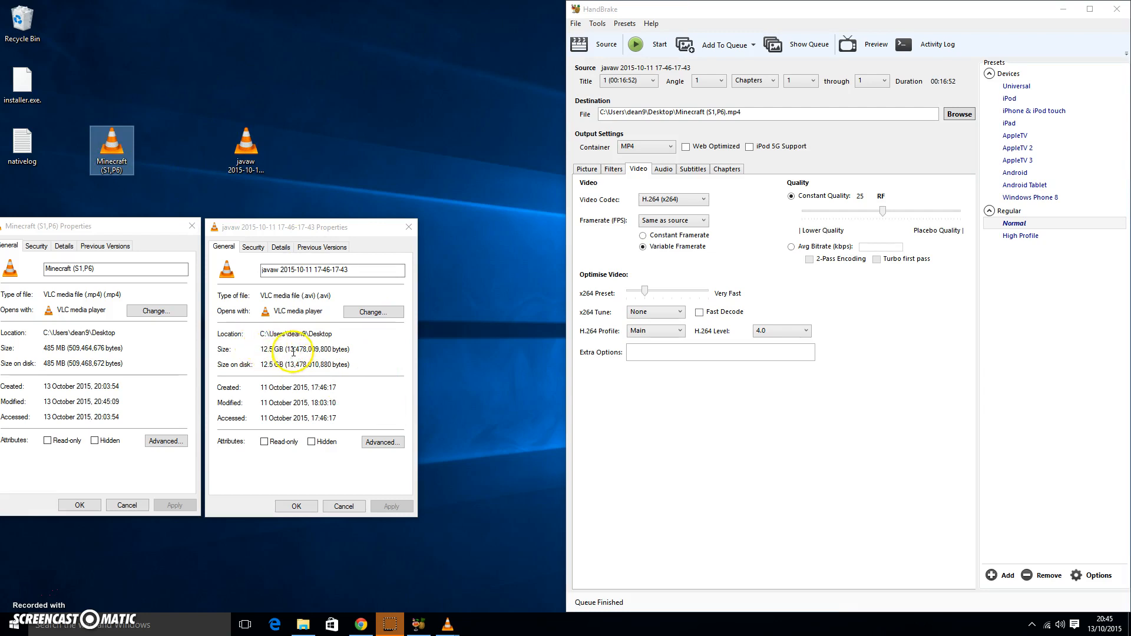
mouse_move(61, 363)
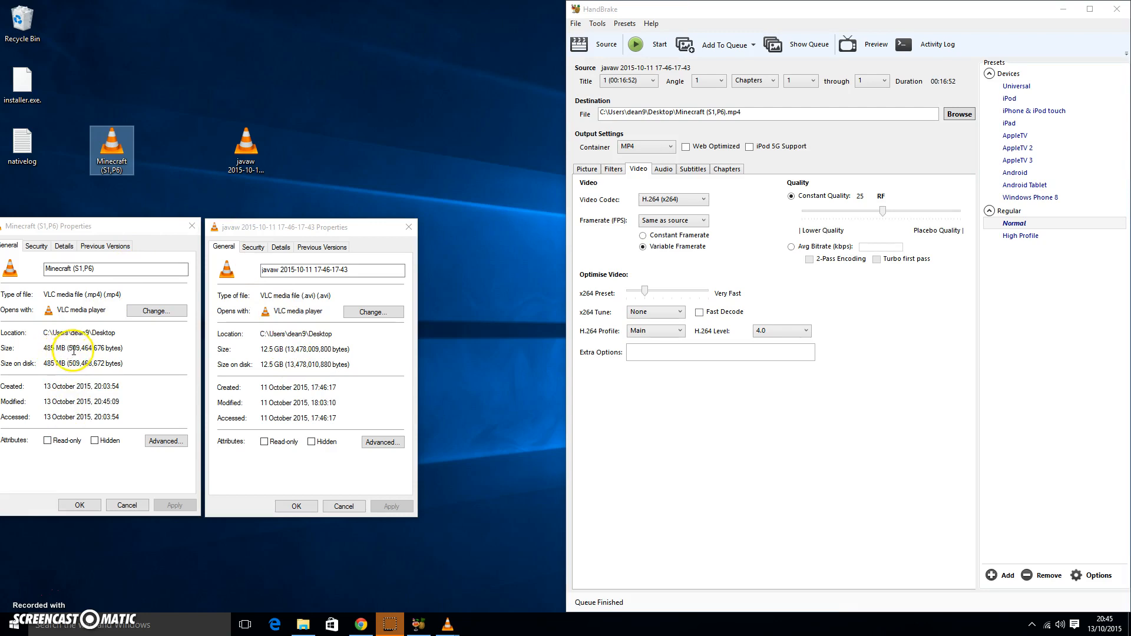
mouse_move(189, 325)
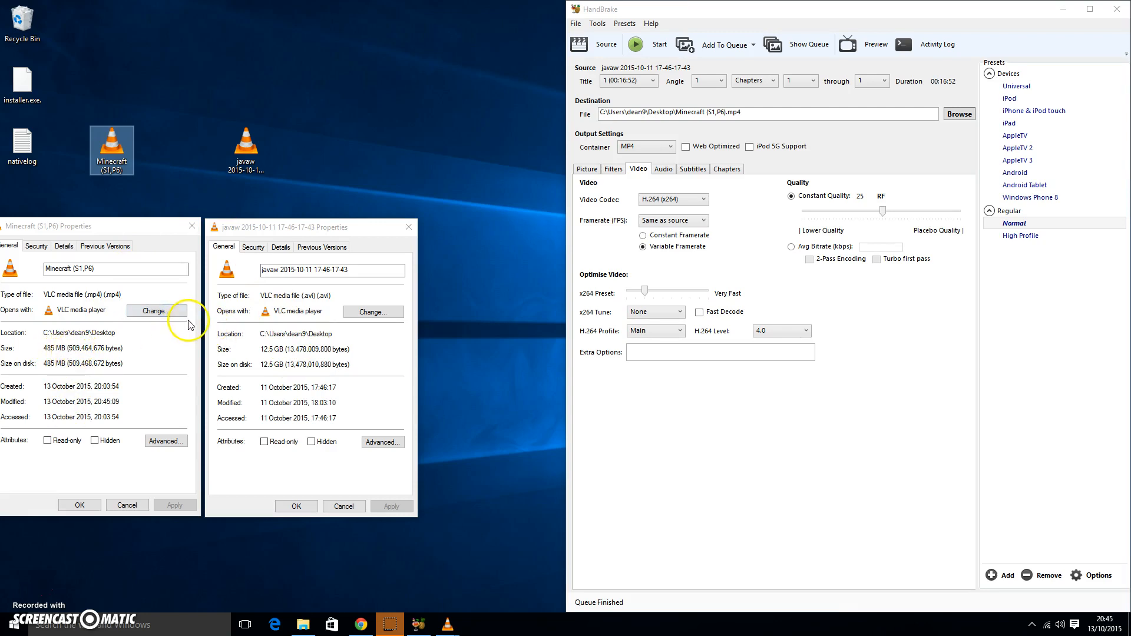
mouse_move(276, 348)
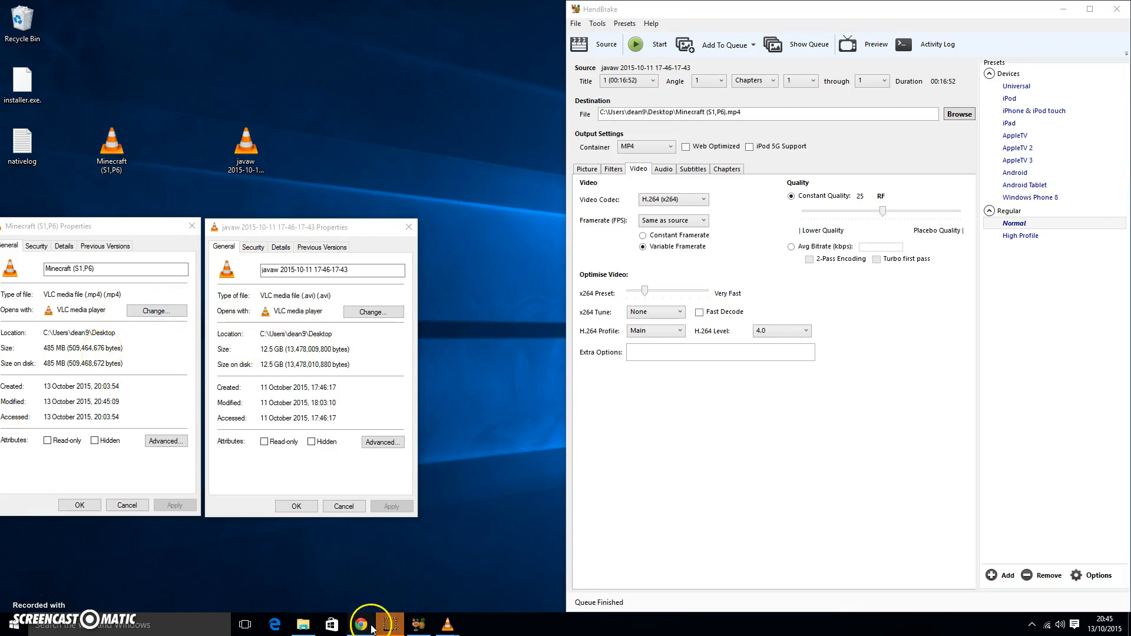
Cancel the javaw recording's YouTube upload in Chrome and start a new upload
click(360, 624)
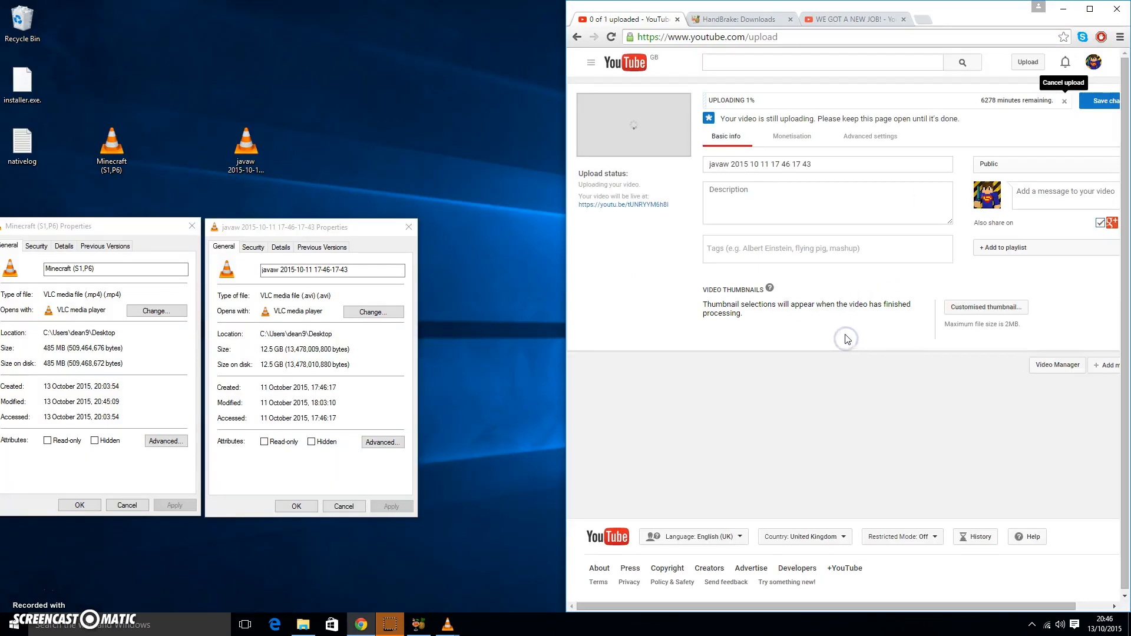
mouse_move(1025, 86)
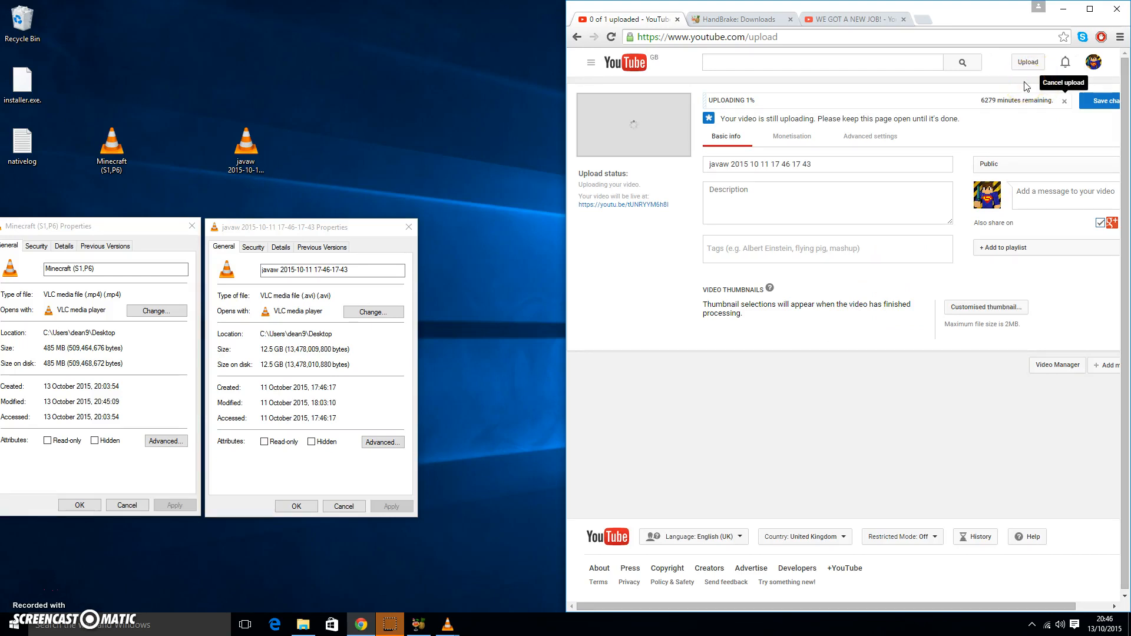
mouse_move(1053, 103)
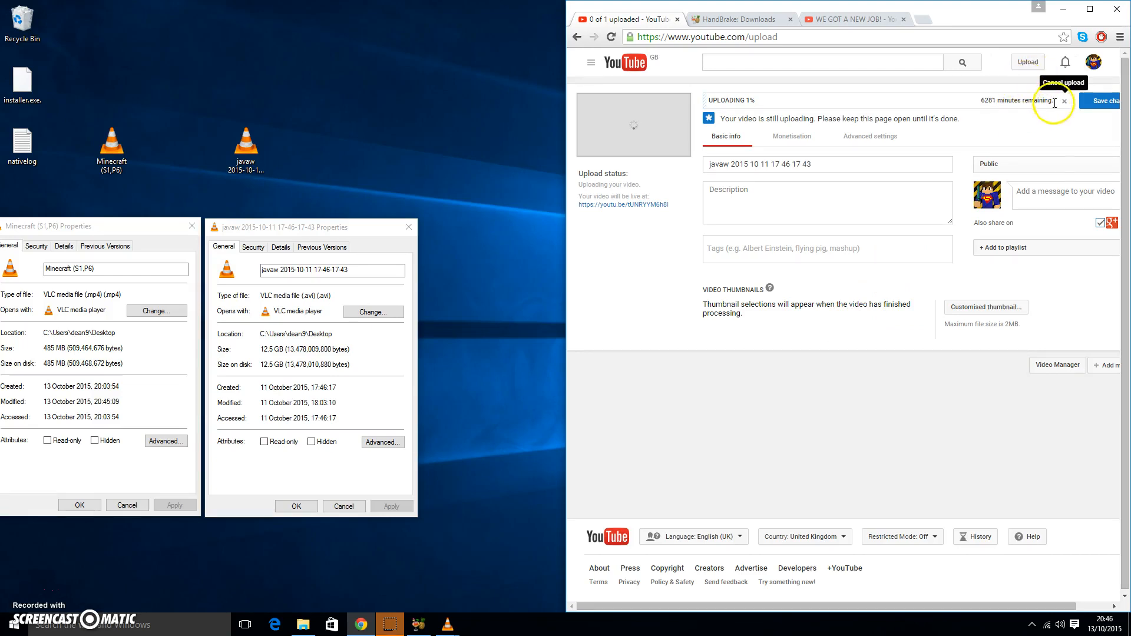
click(1063, 101)
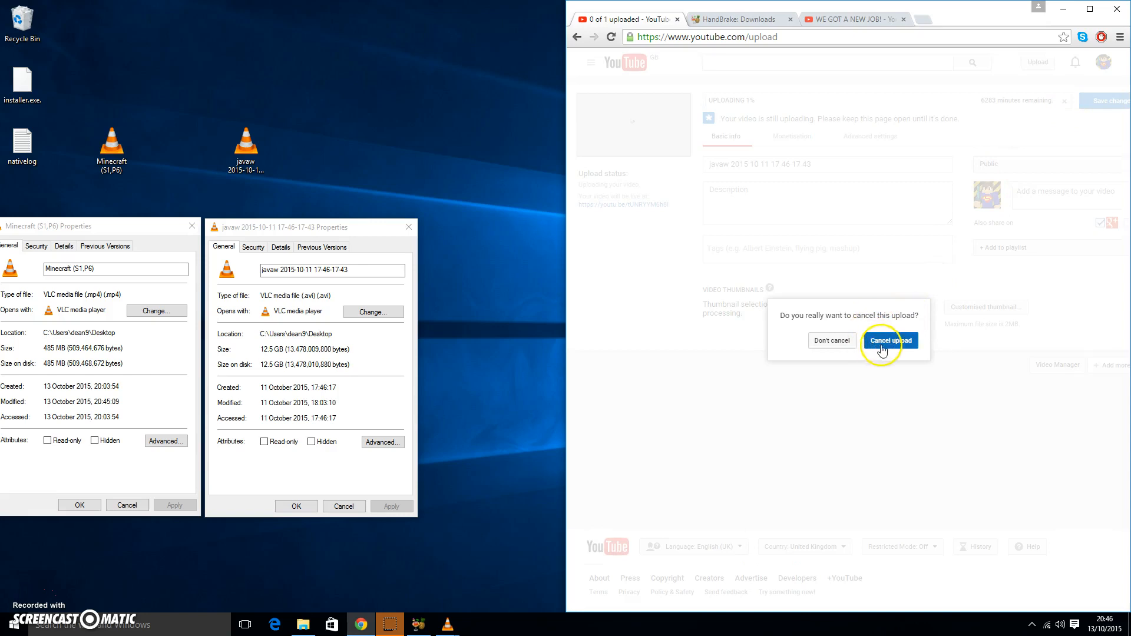
click(889, 340)
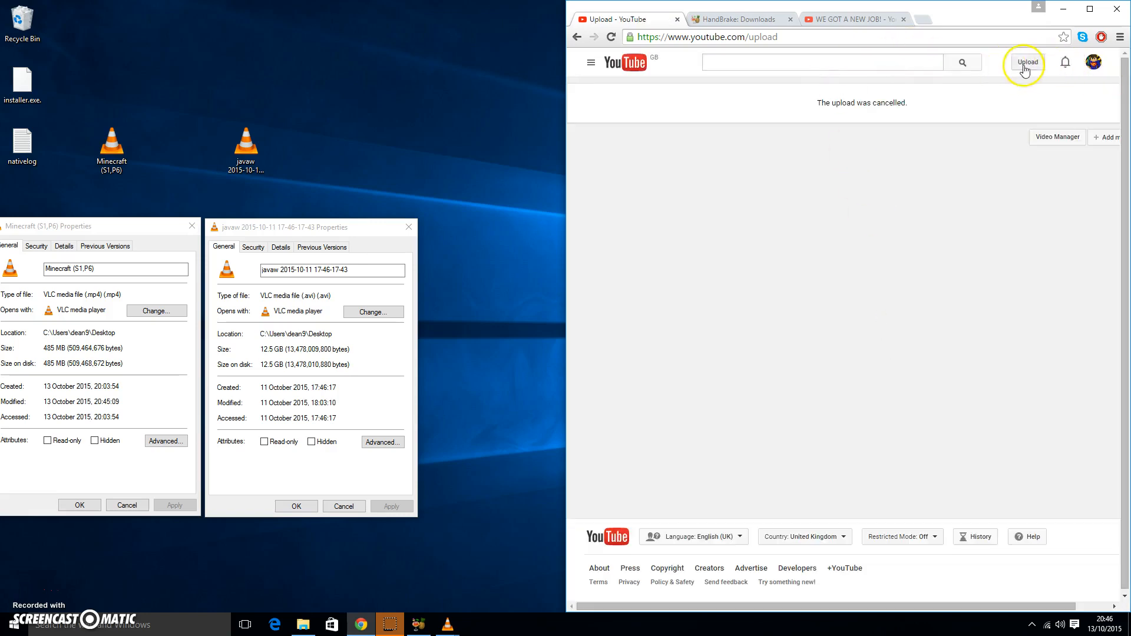
click(1026, 62)
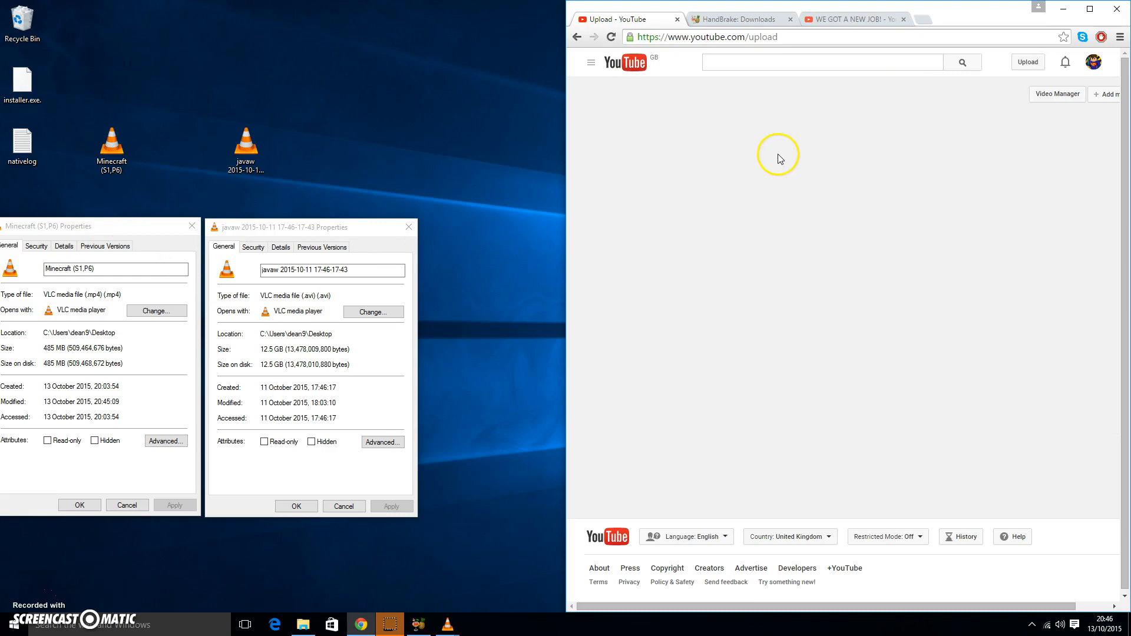
mouse_move(794, 154)
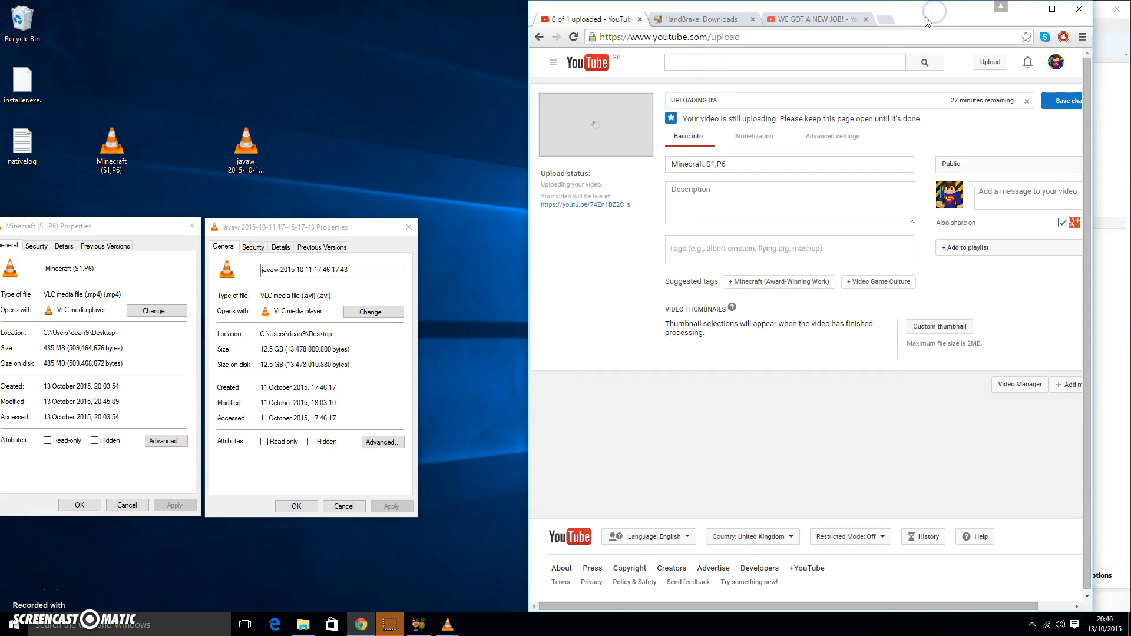
Maximize Chrome to watch the Minecraft S1,P6 upload progress
click(1051, 7)
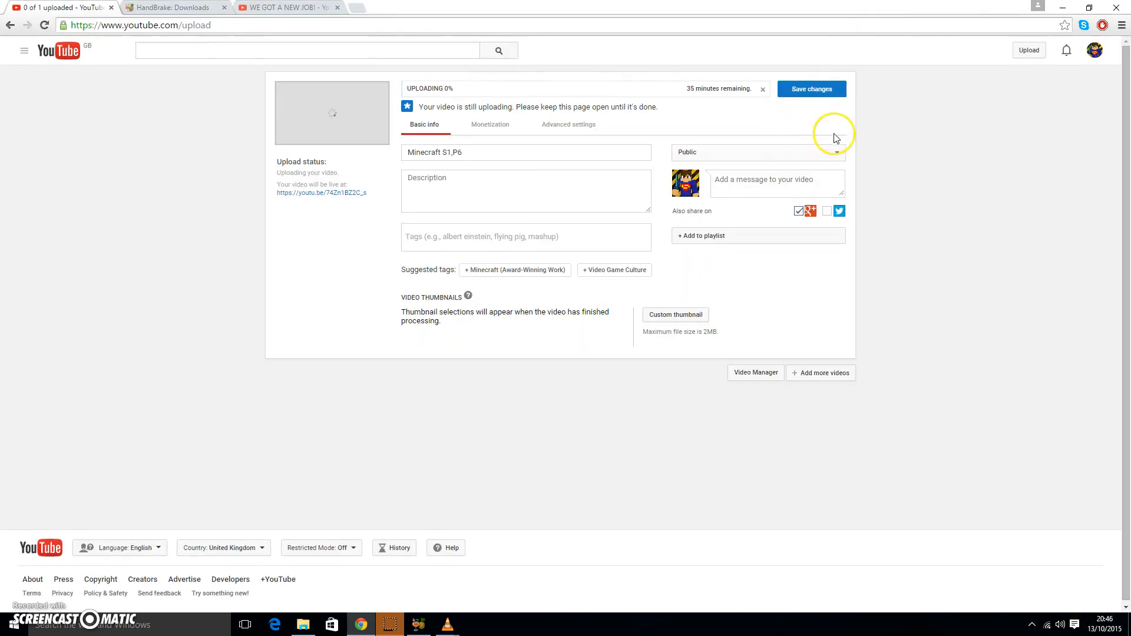
mouse_move(696, 88)
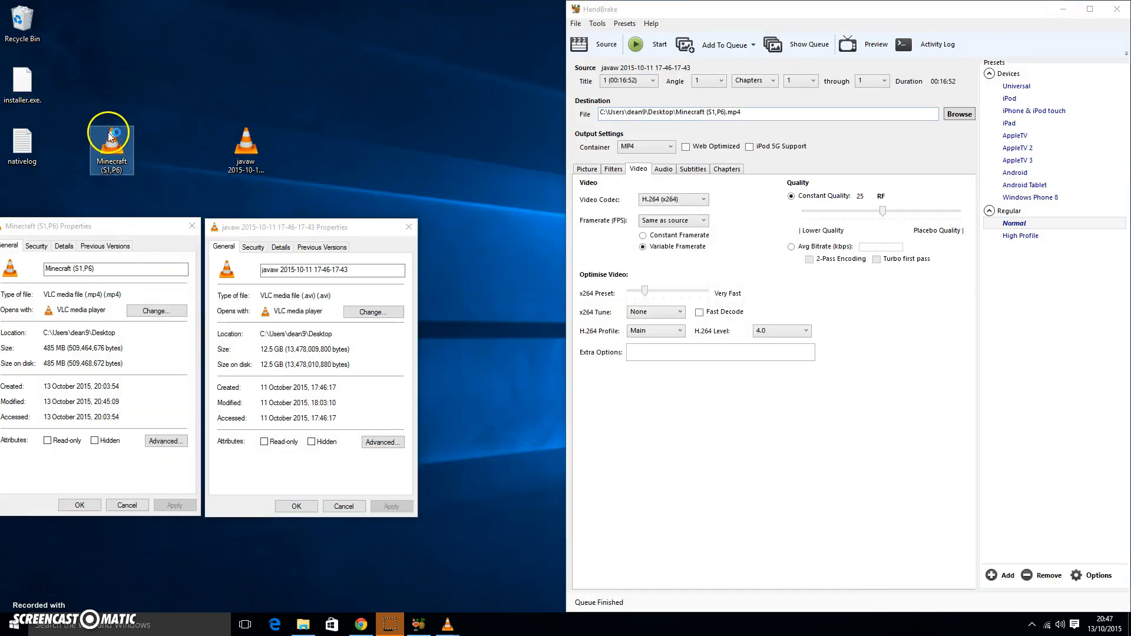
mouse_move(109, 135)
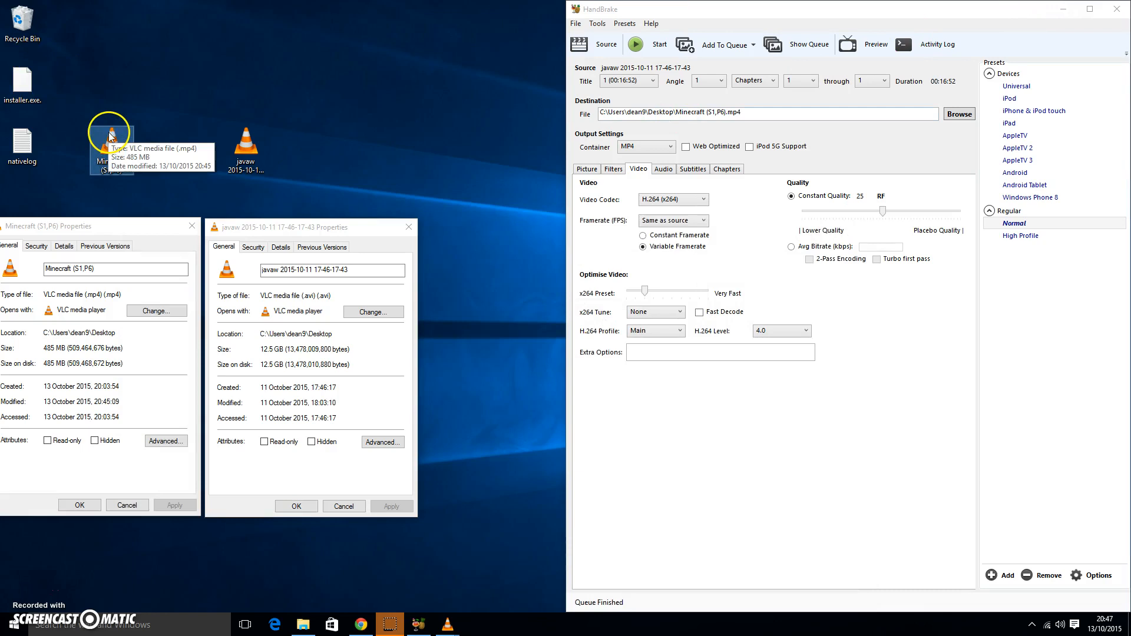
Play Minecraft (S1,P6).mp4 from the desktop in VLC to check the encode
double_click(110, 140)
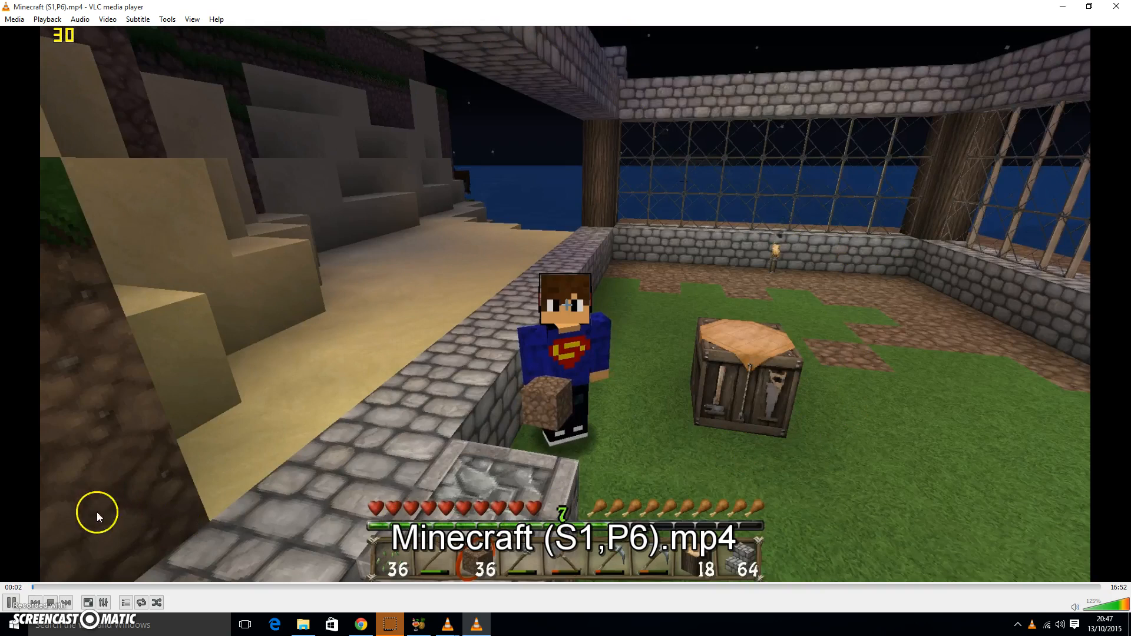
mouse_move(663, 344)
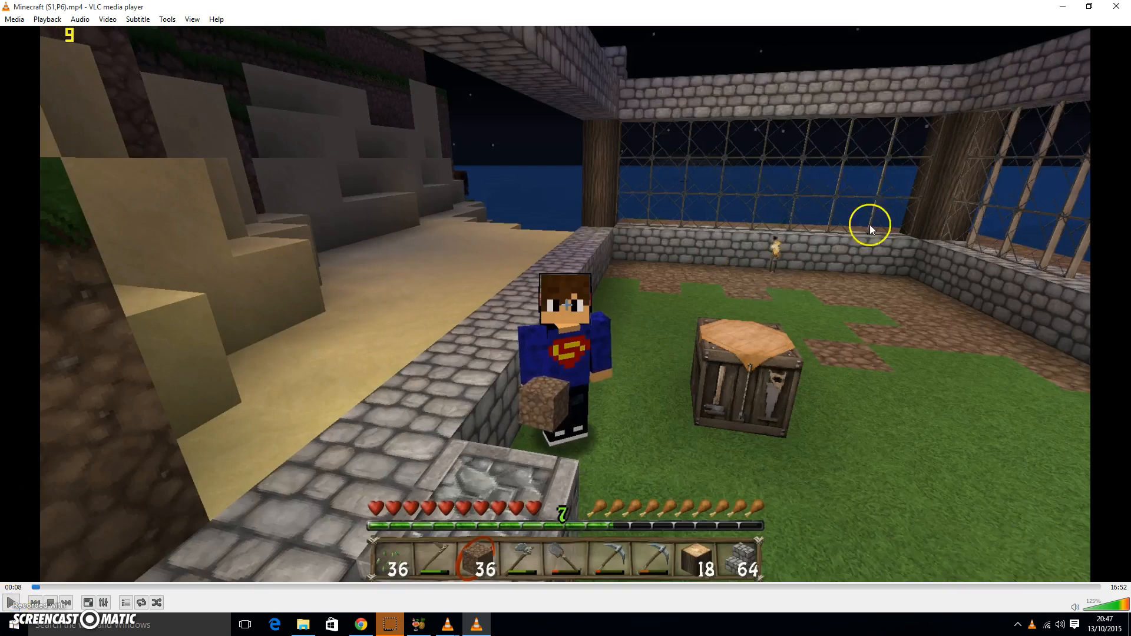
mouse_move(708, 314)
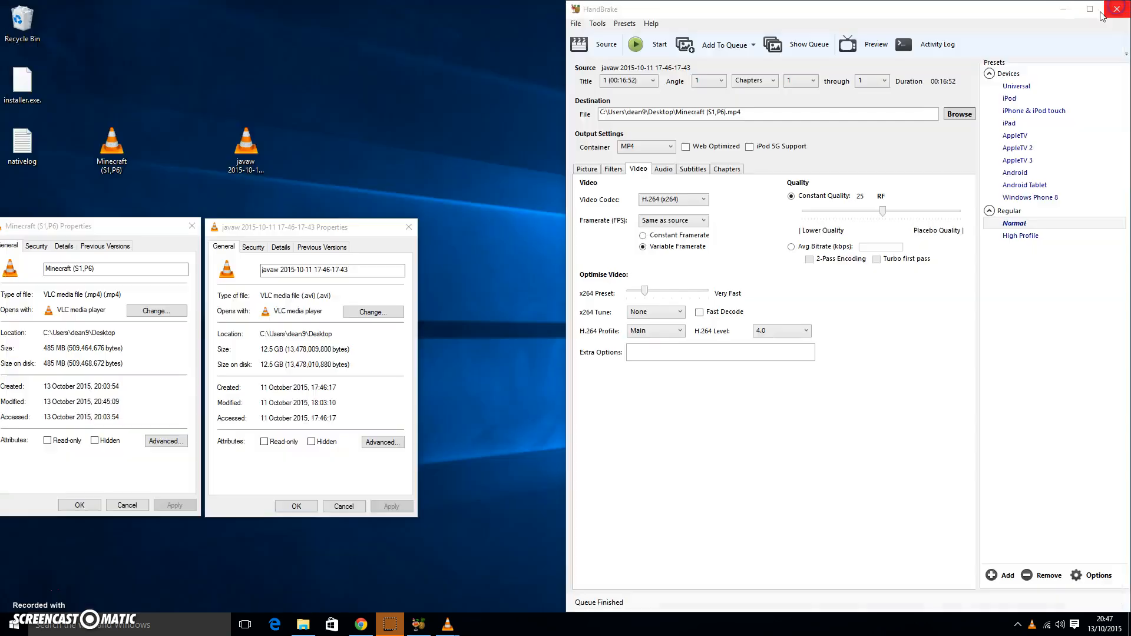
mouse_move(233, 541)
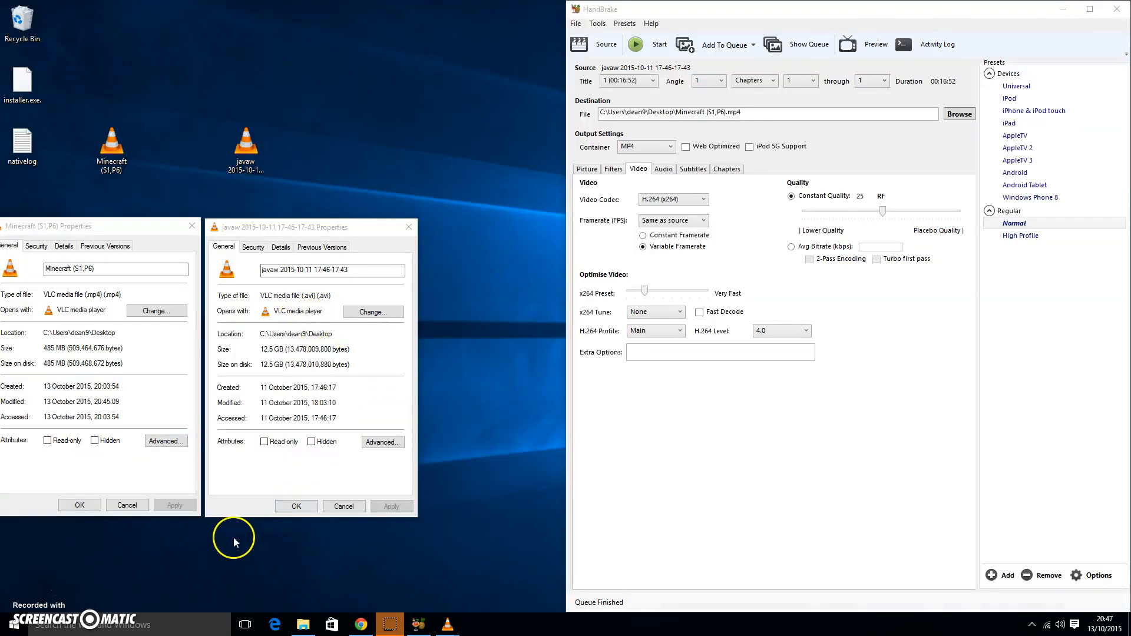
mouse_move(234, 542)
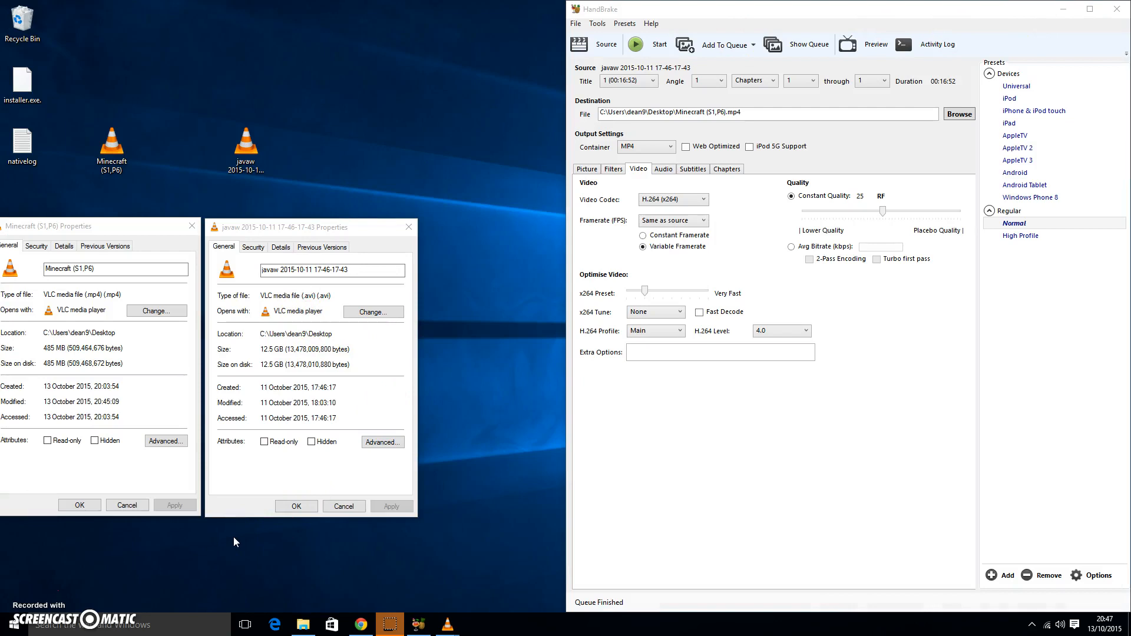